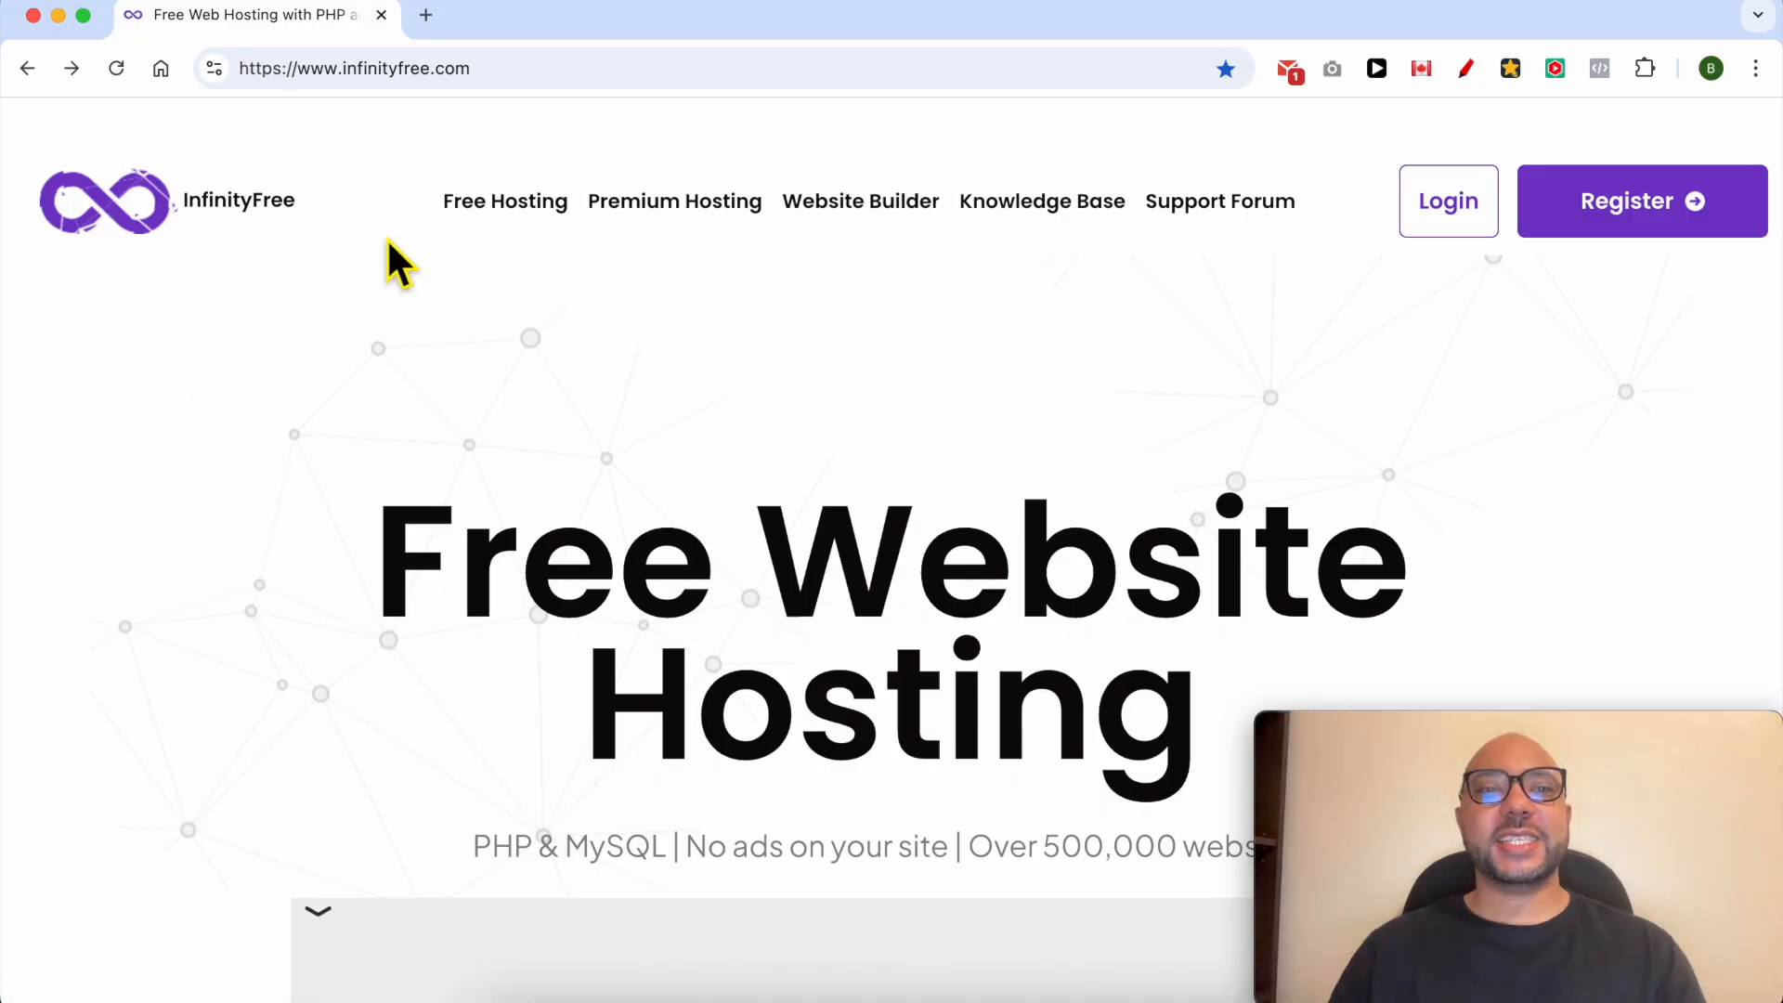
mouse_move(1353, 239)
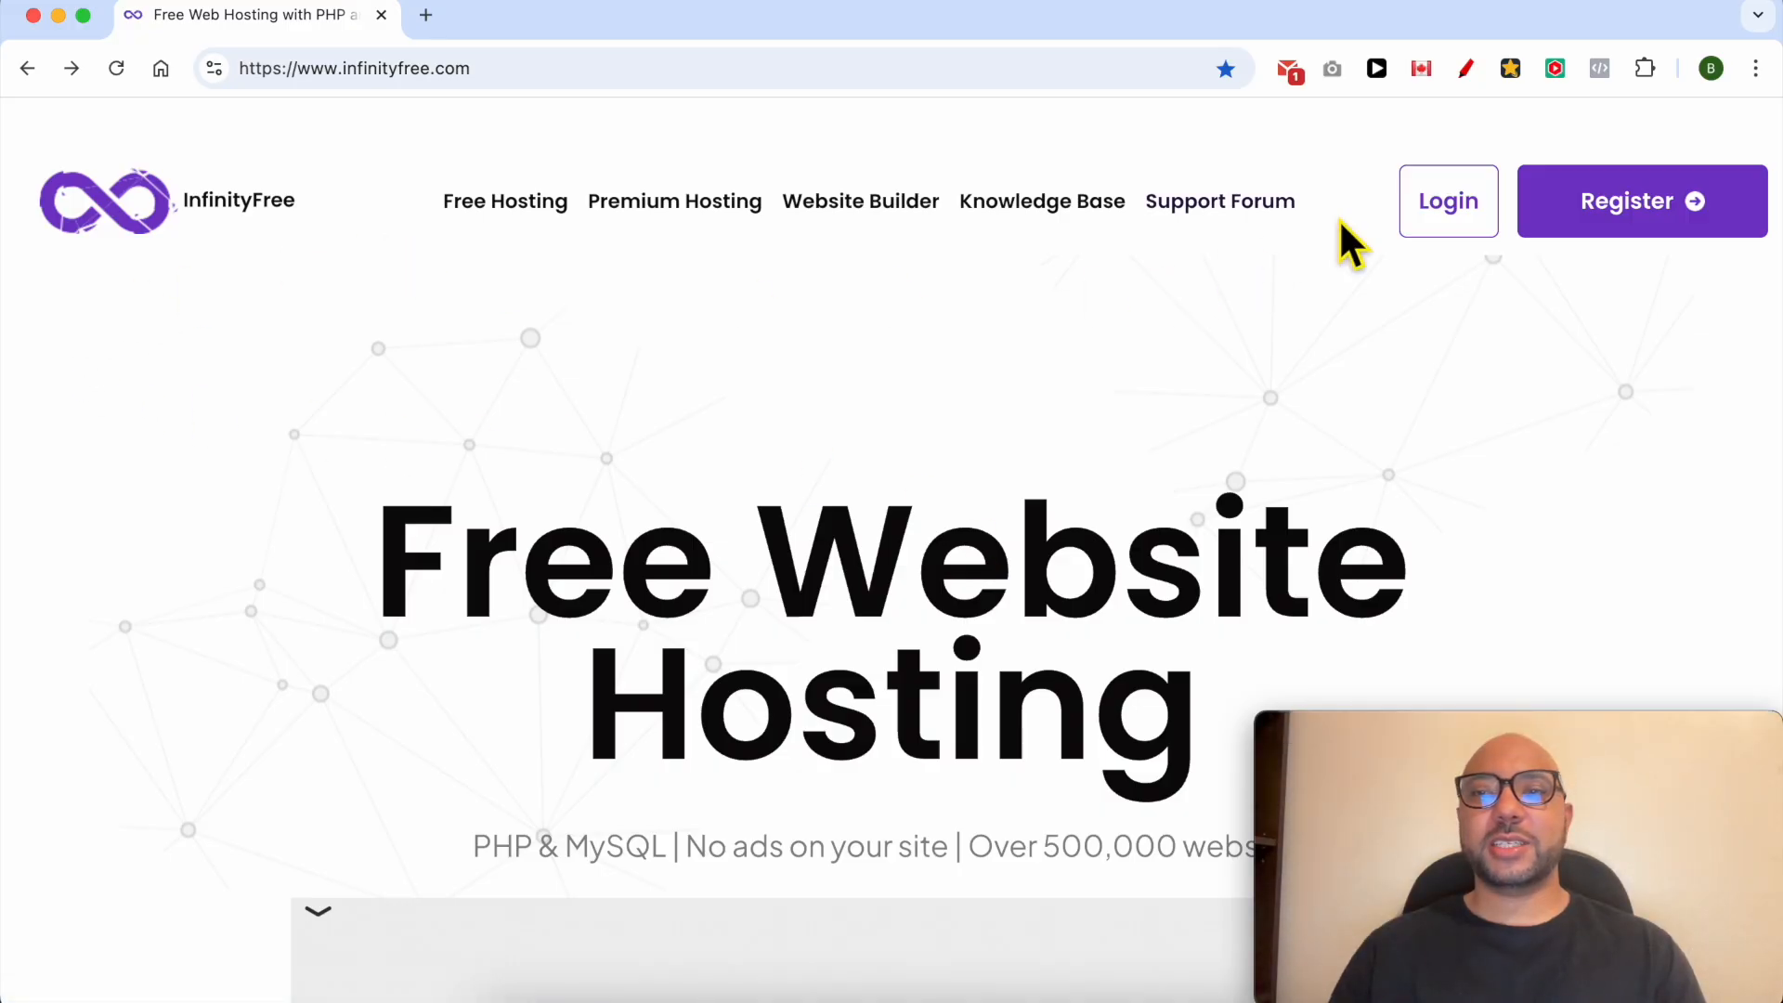
- Open the InfinityFree account login page from the home page
left_click(1449, 201)
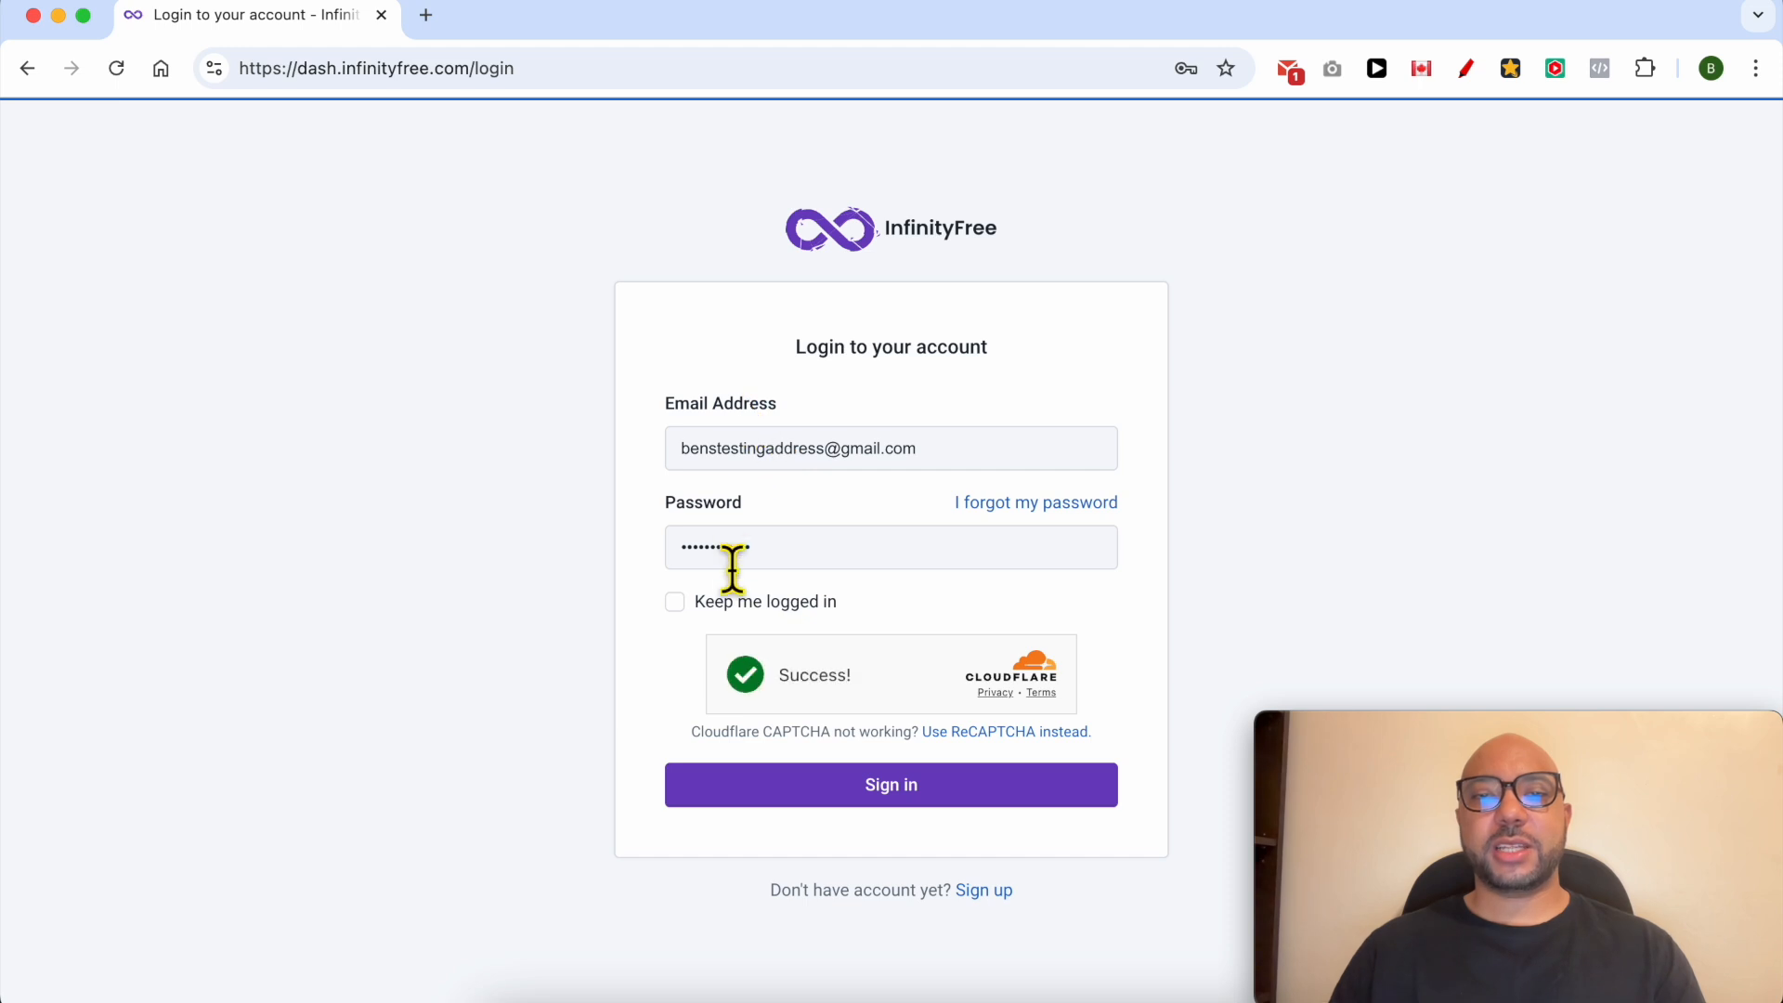
- Sign in and open the bensexperience.infinityfreeapp.com hosting account overview
left_click(891, 785)
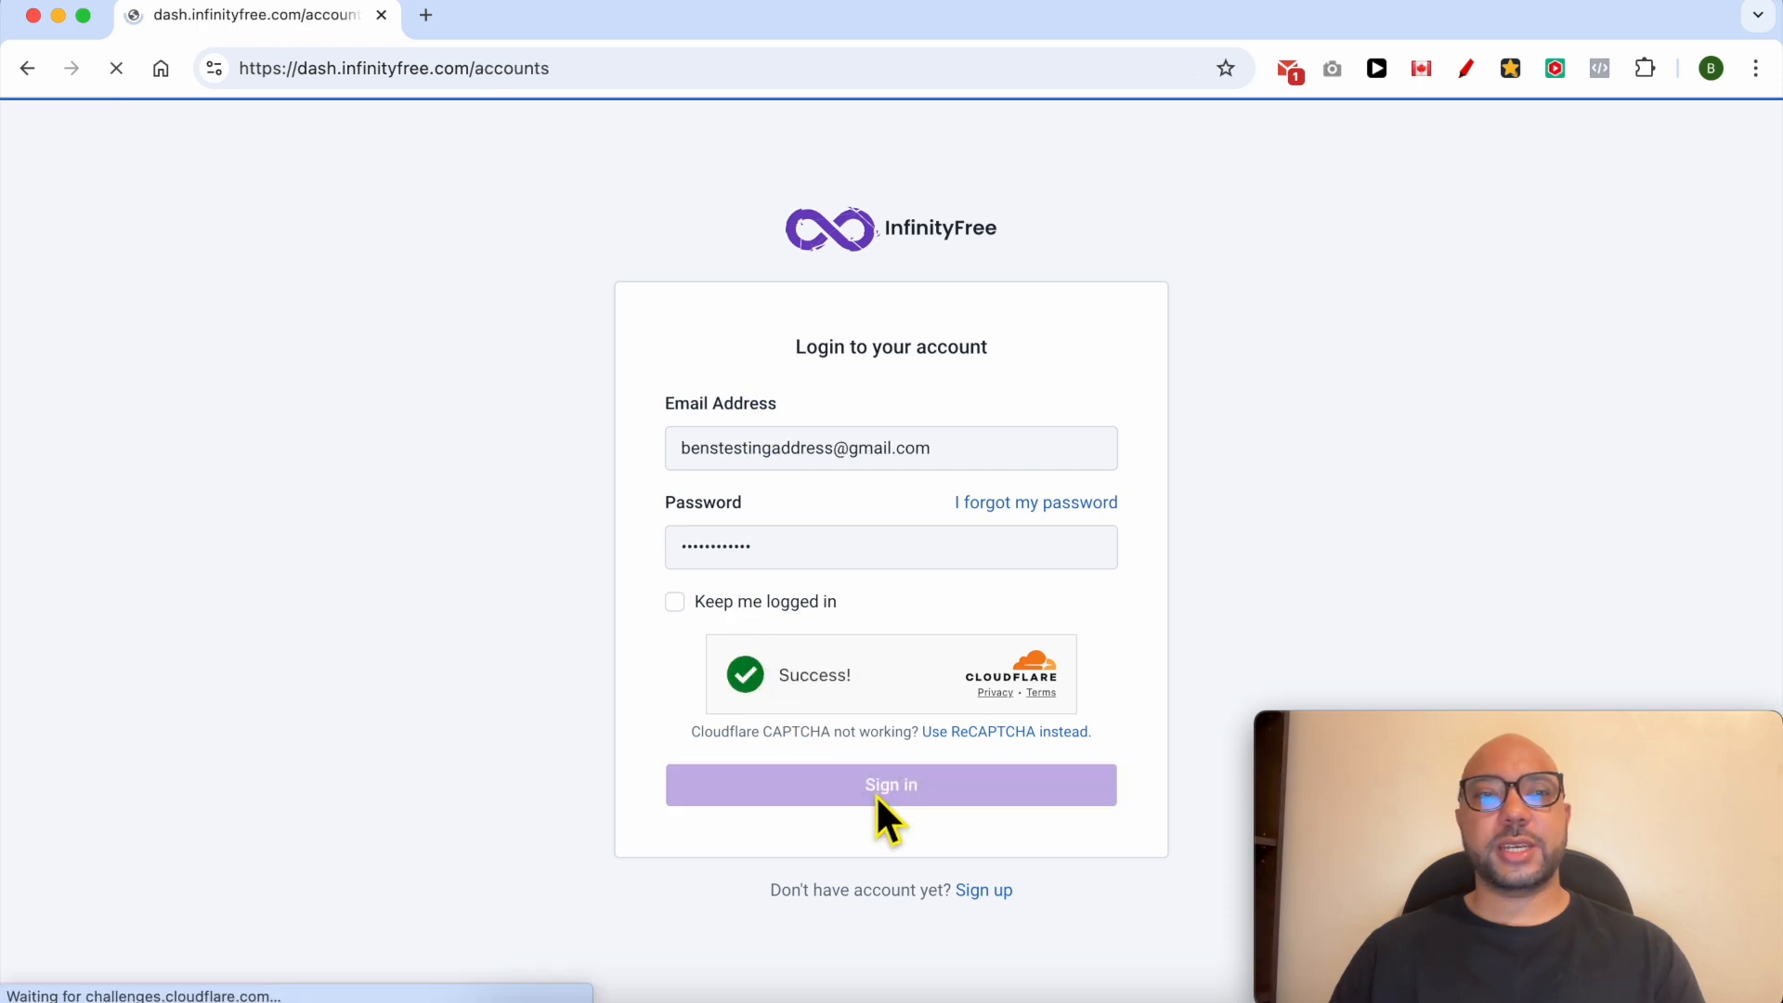
left_click(891, 785)
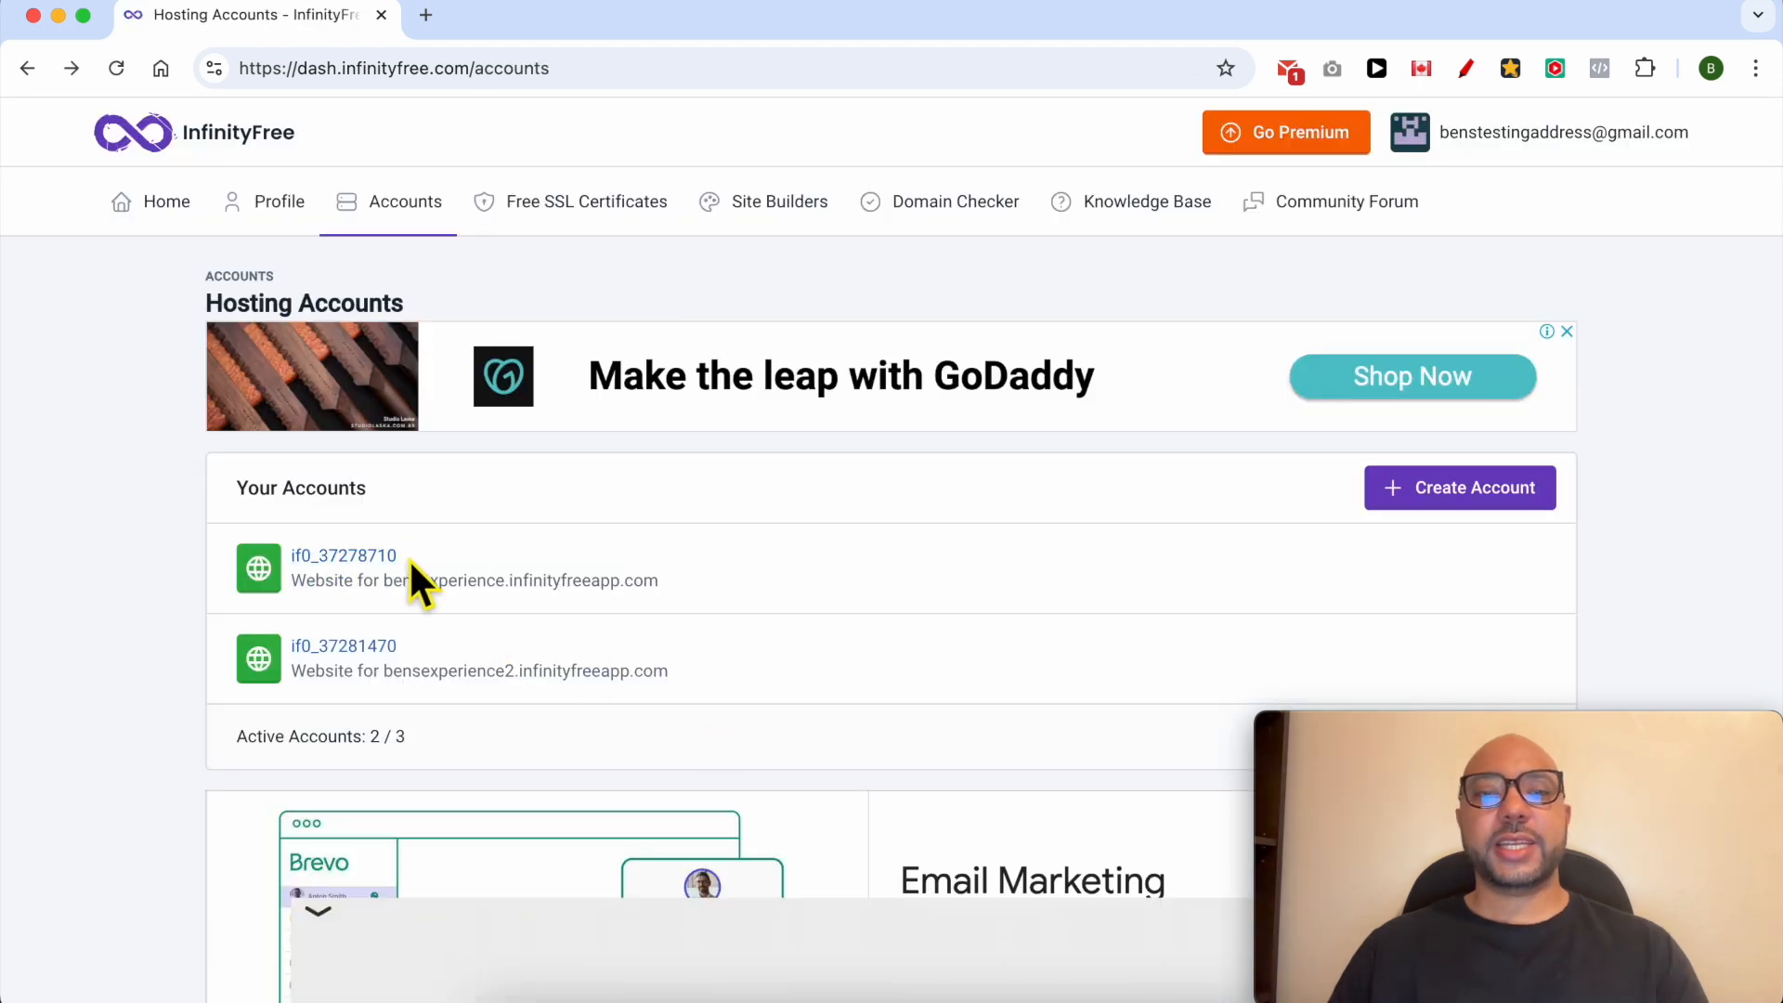
left_click(344, 555)
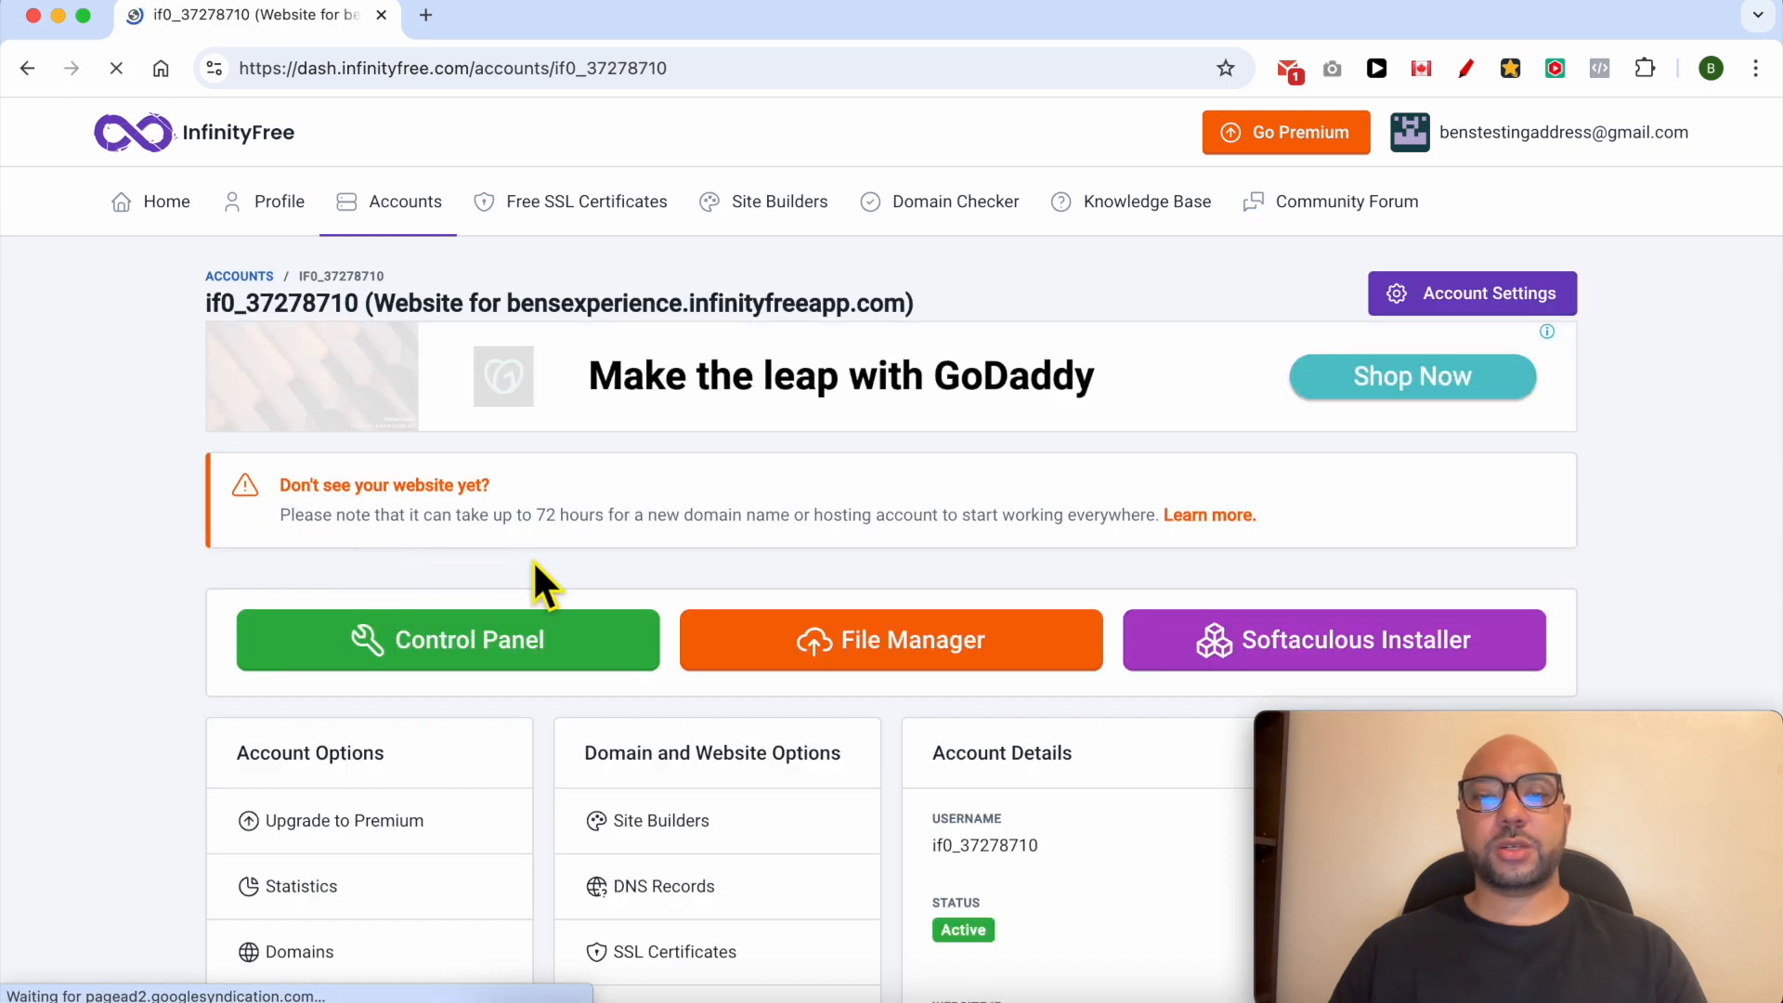
scroll("down", 3)
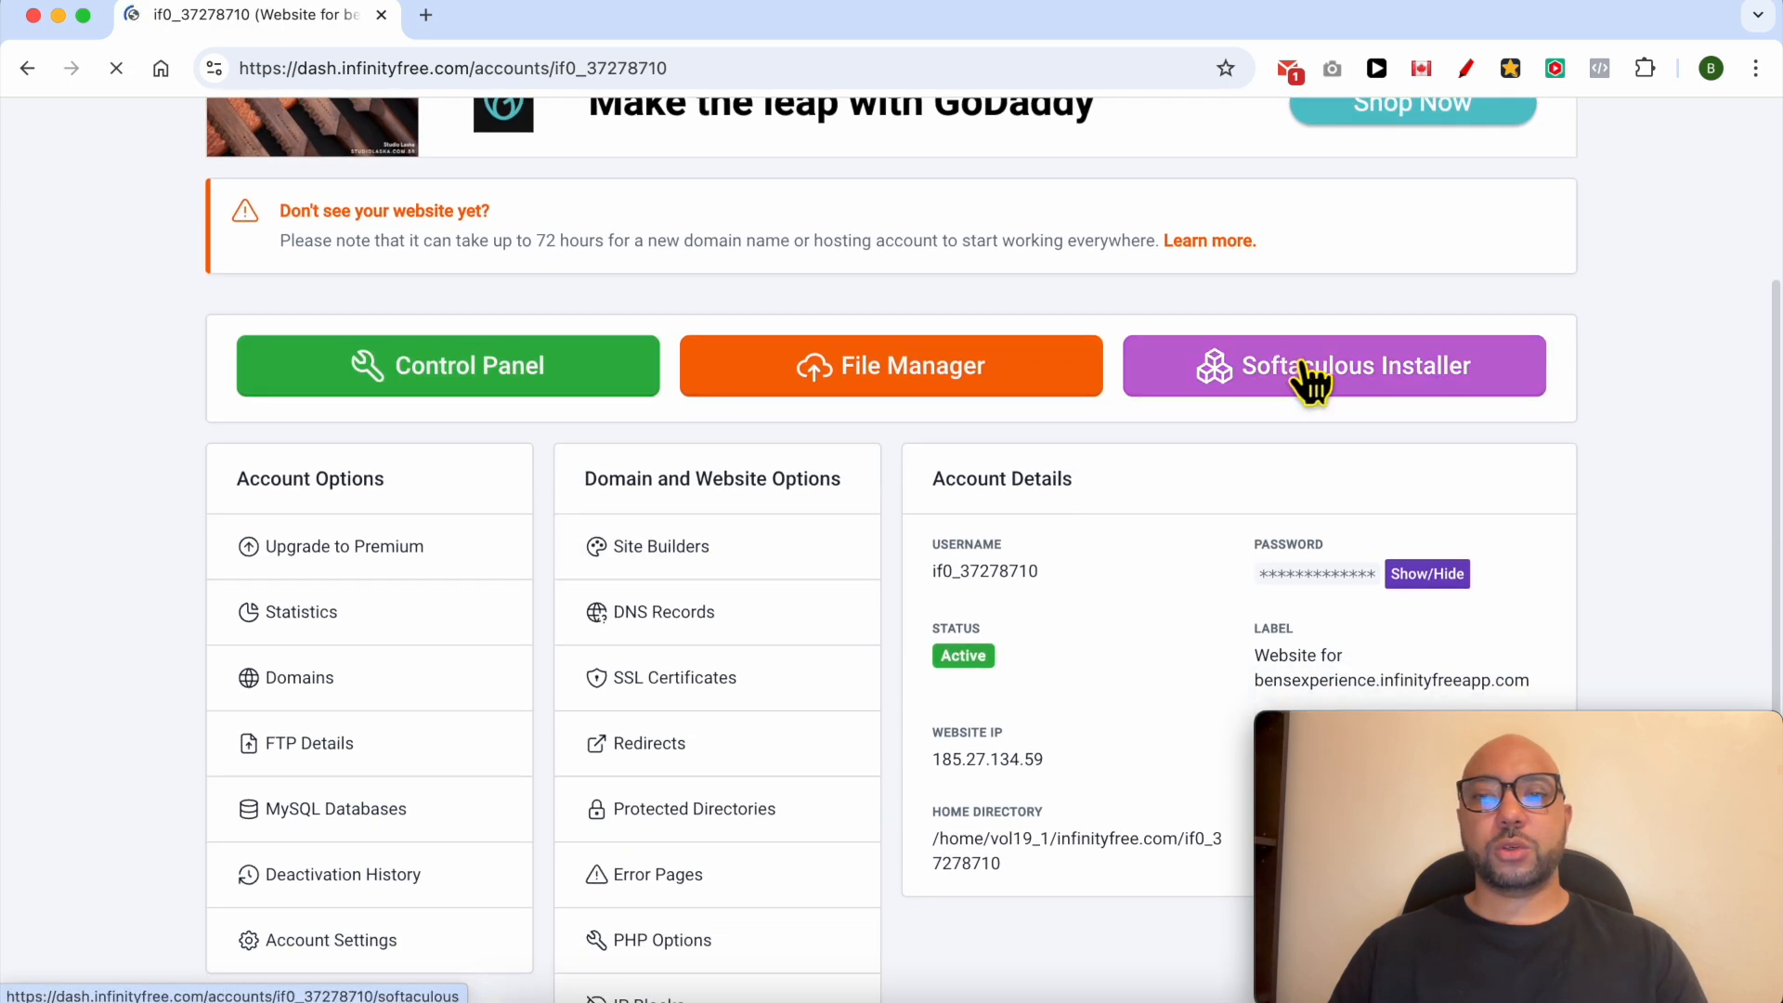
- Launch the Softaculous installer for the hosting account in a new tab
left_click(1332, 365)
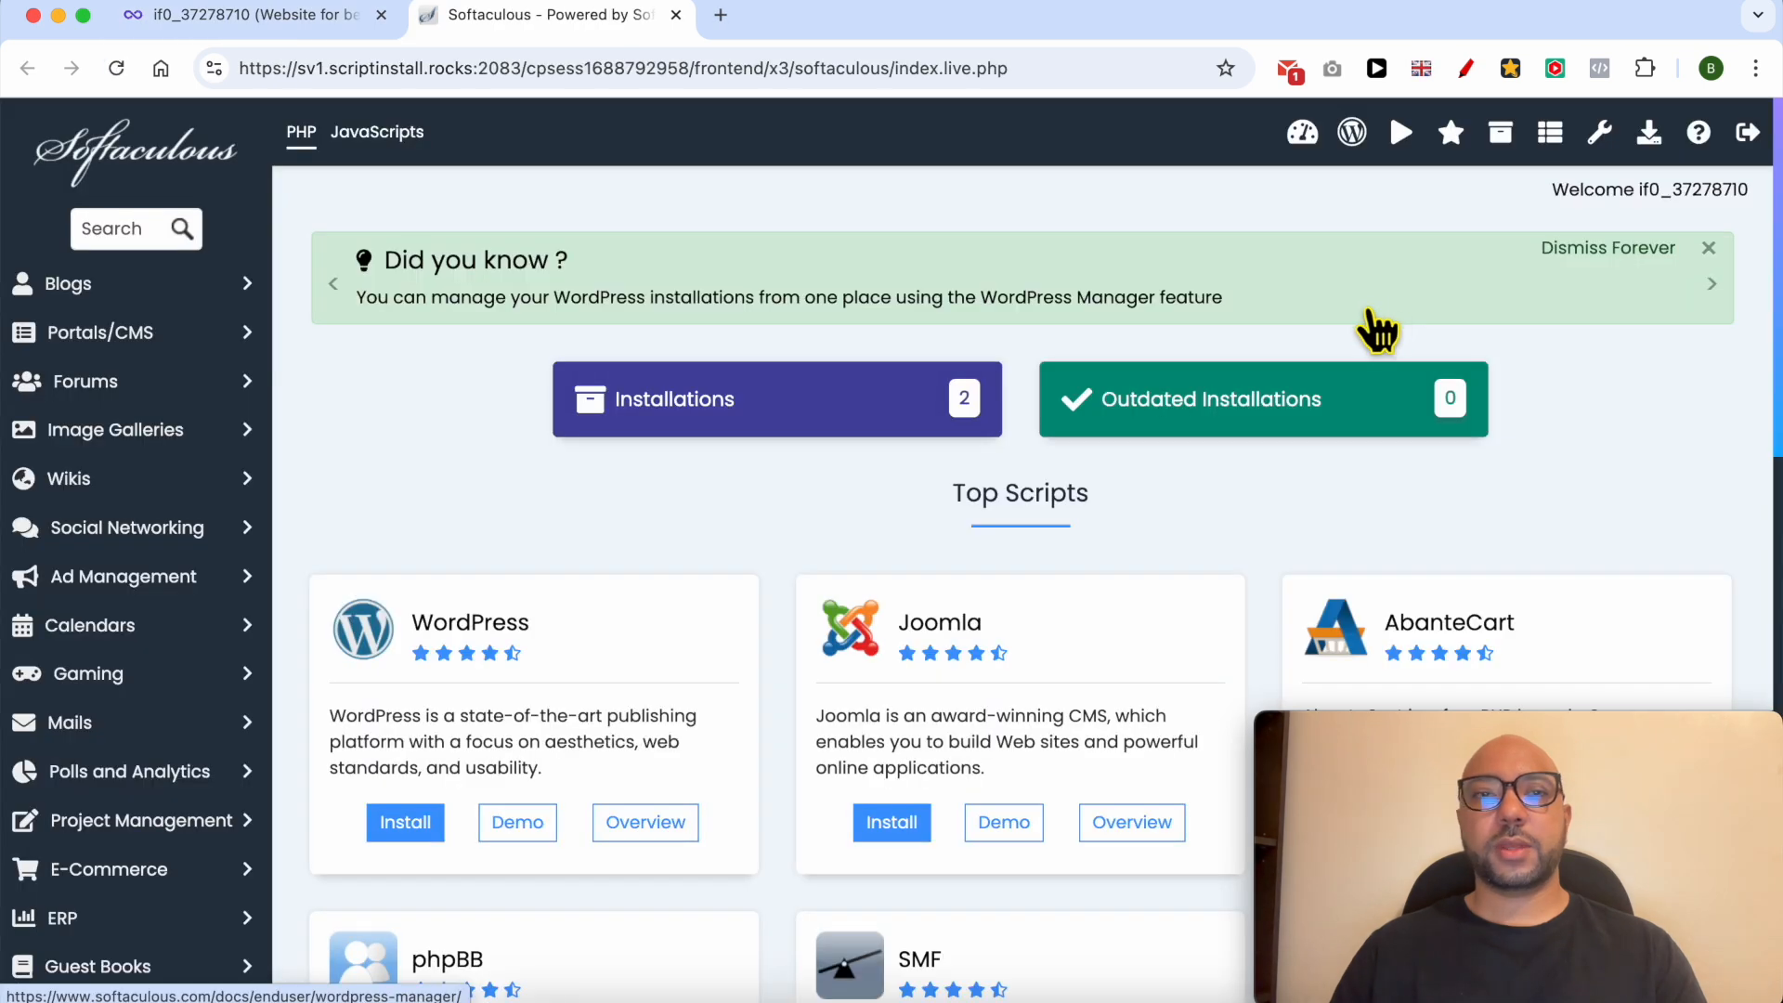
mouse_move(1501, 176)
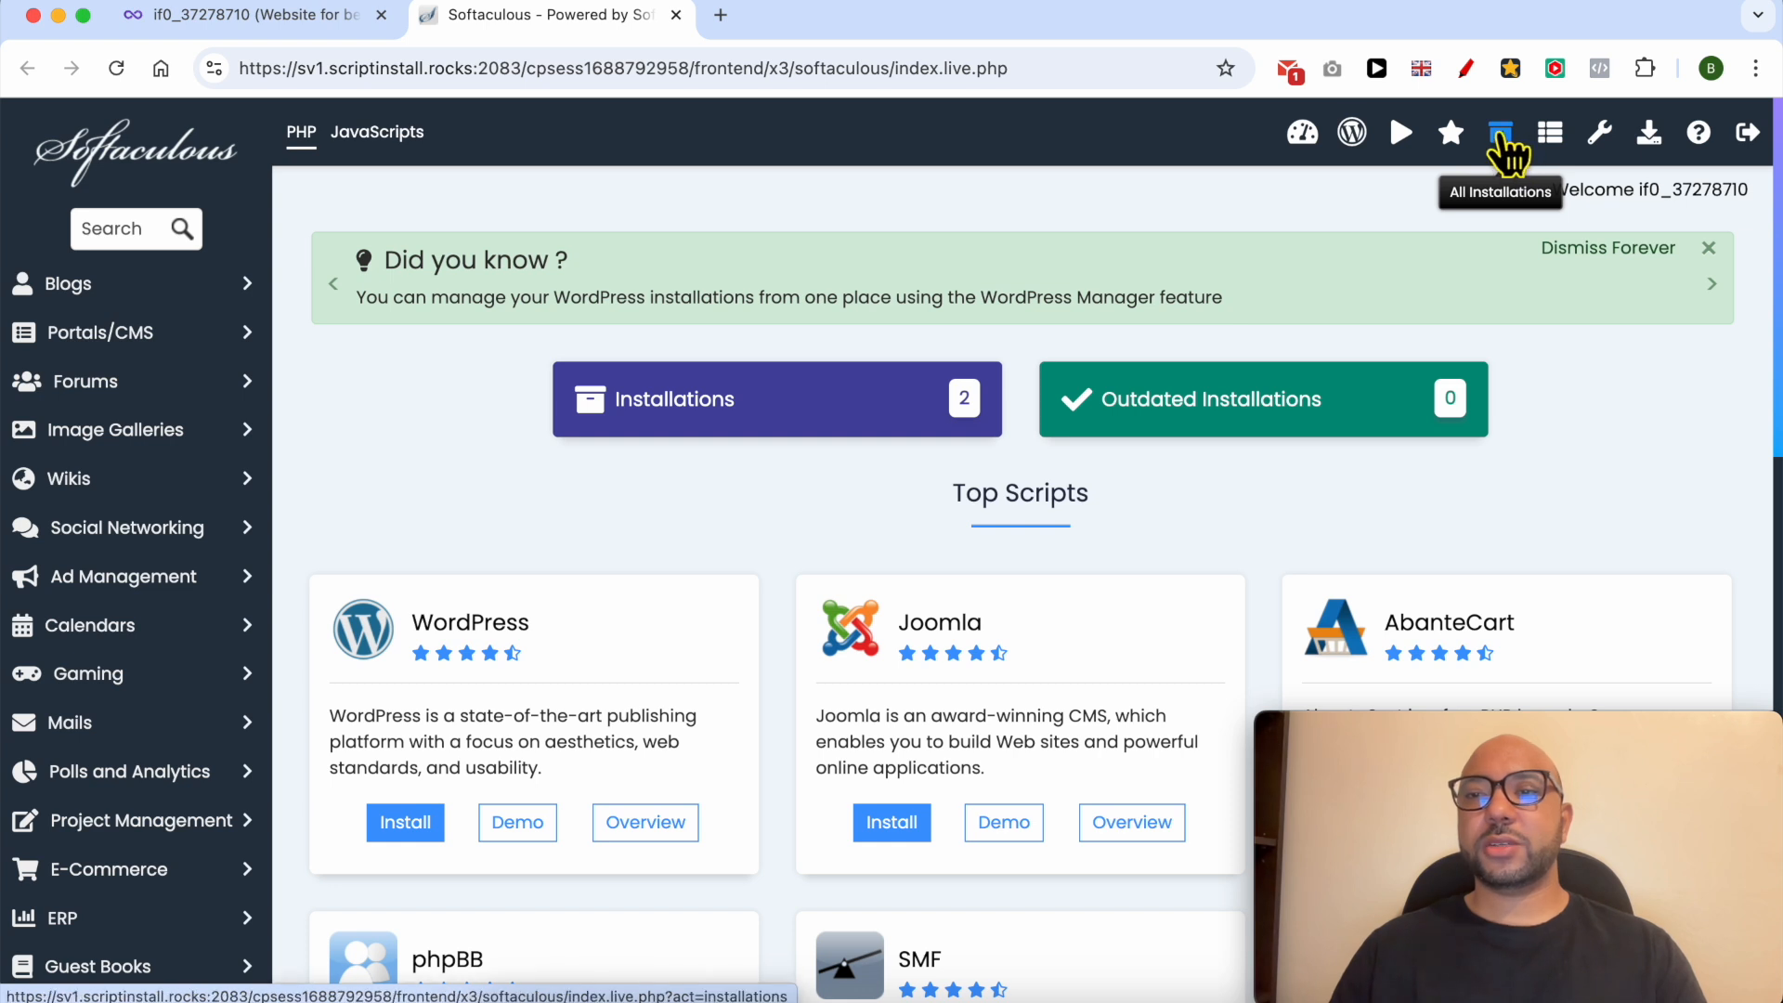
- List all Softaculous installations and visit the bensexperience.infinityfreeapp.com site
left_click(1500, 132)
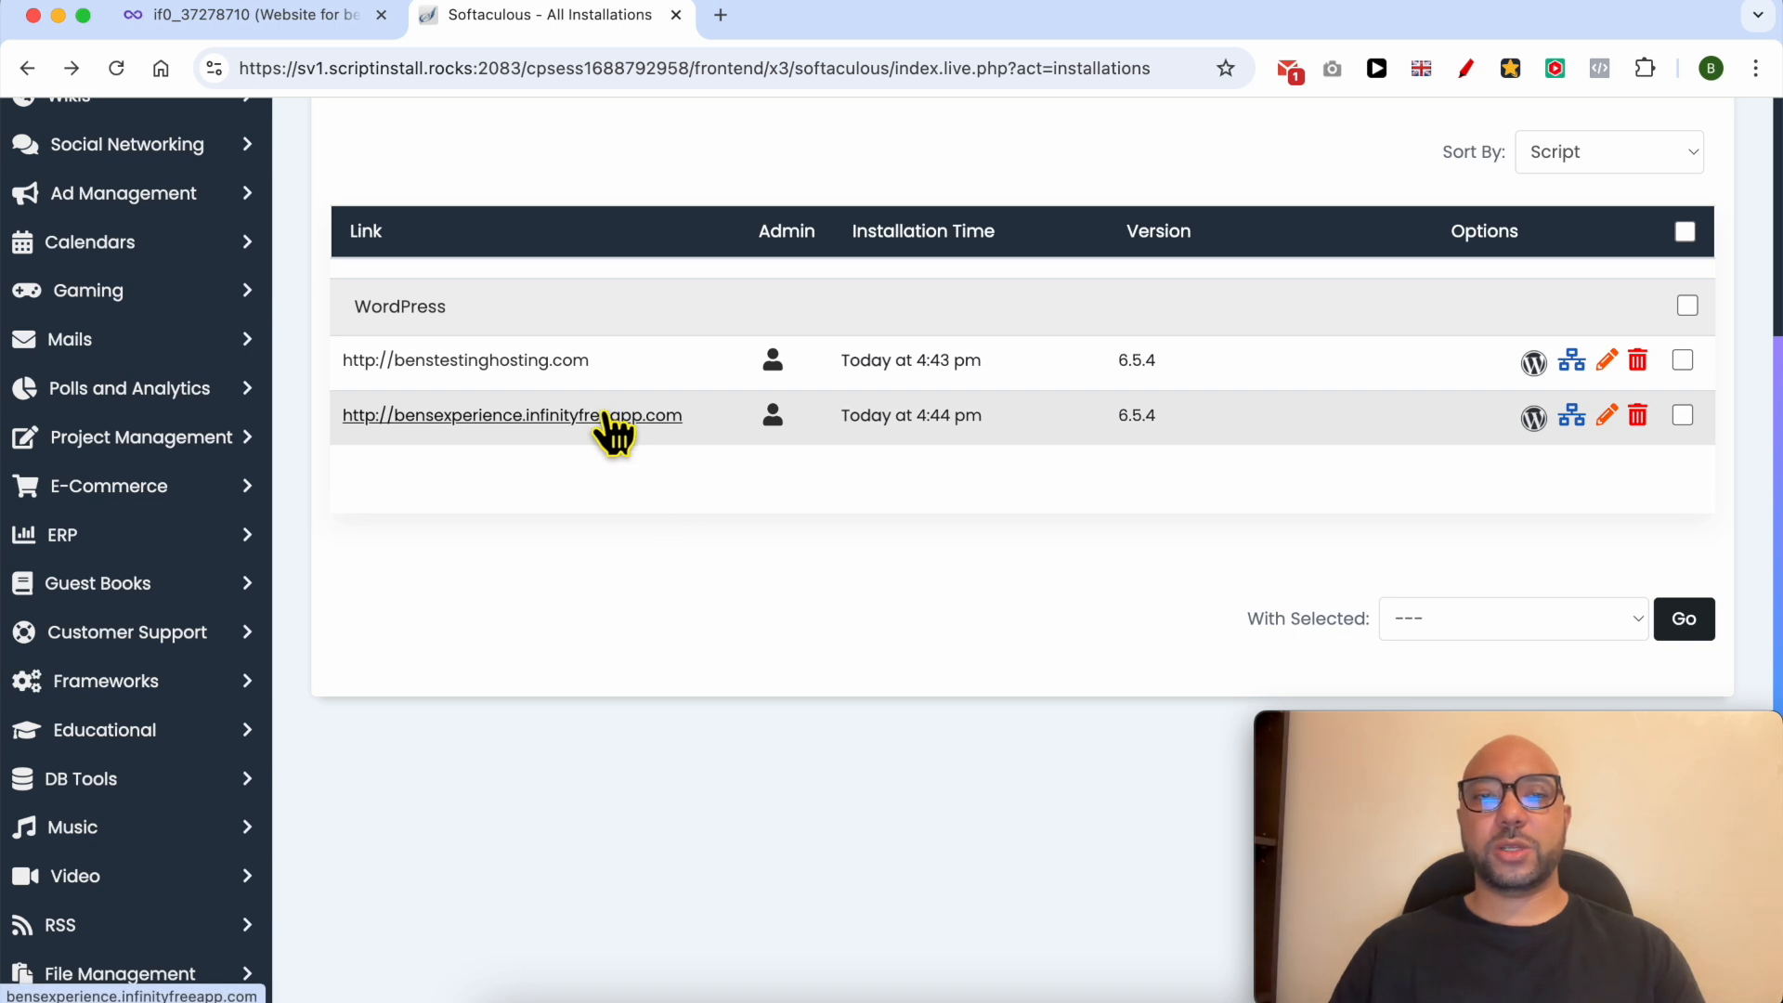
left_click(512, 415)
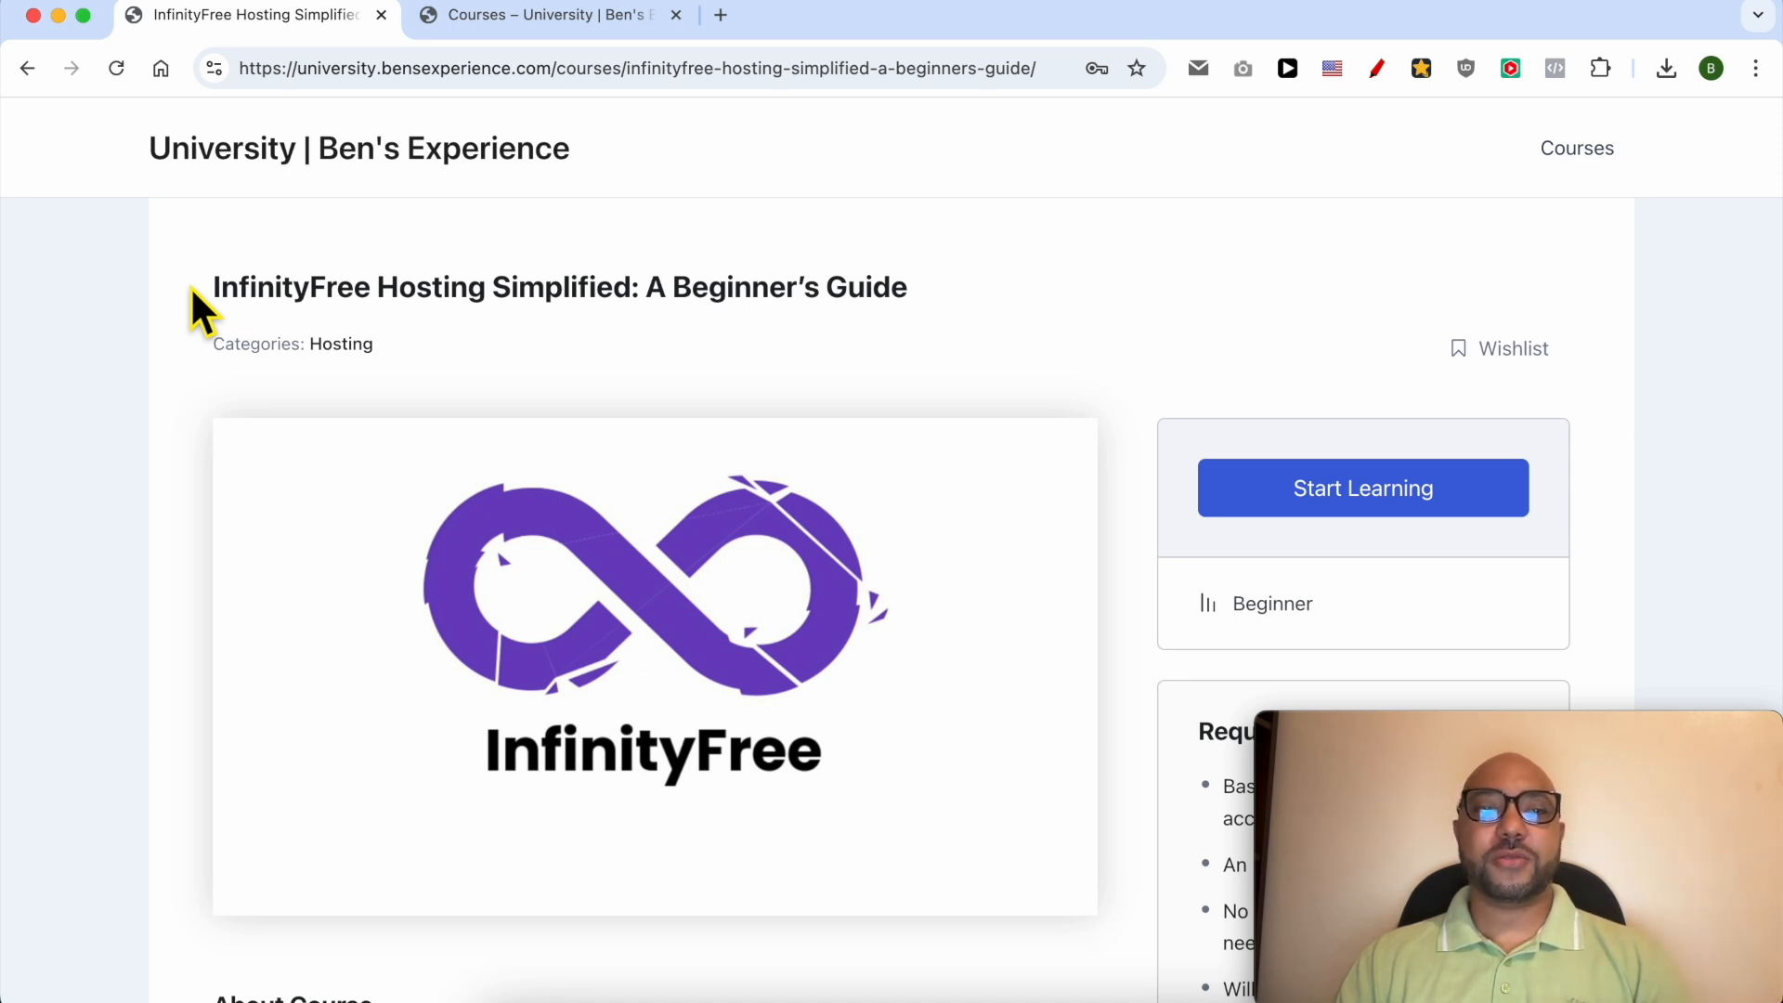
- Scroll down the InfinityFree course page to its Course Content section
scroll("down", 3)
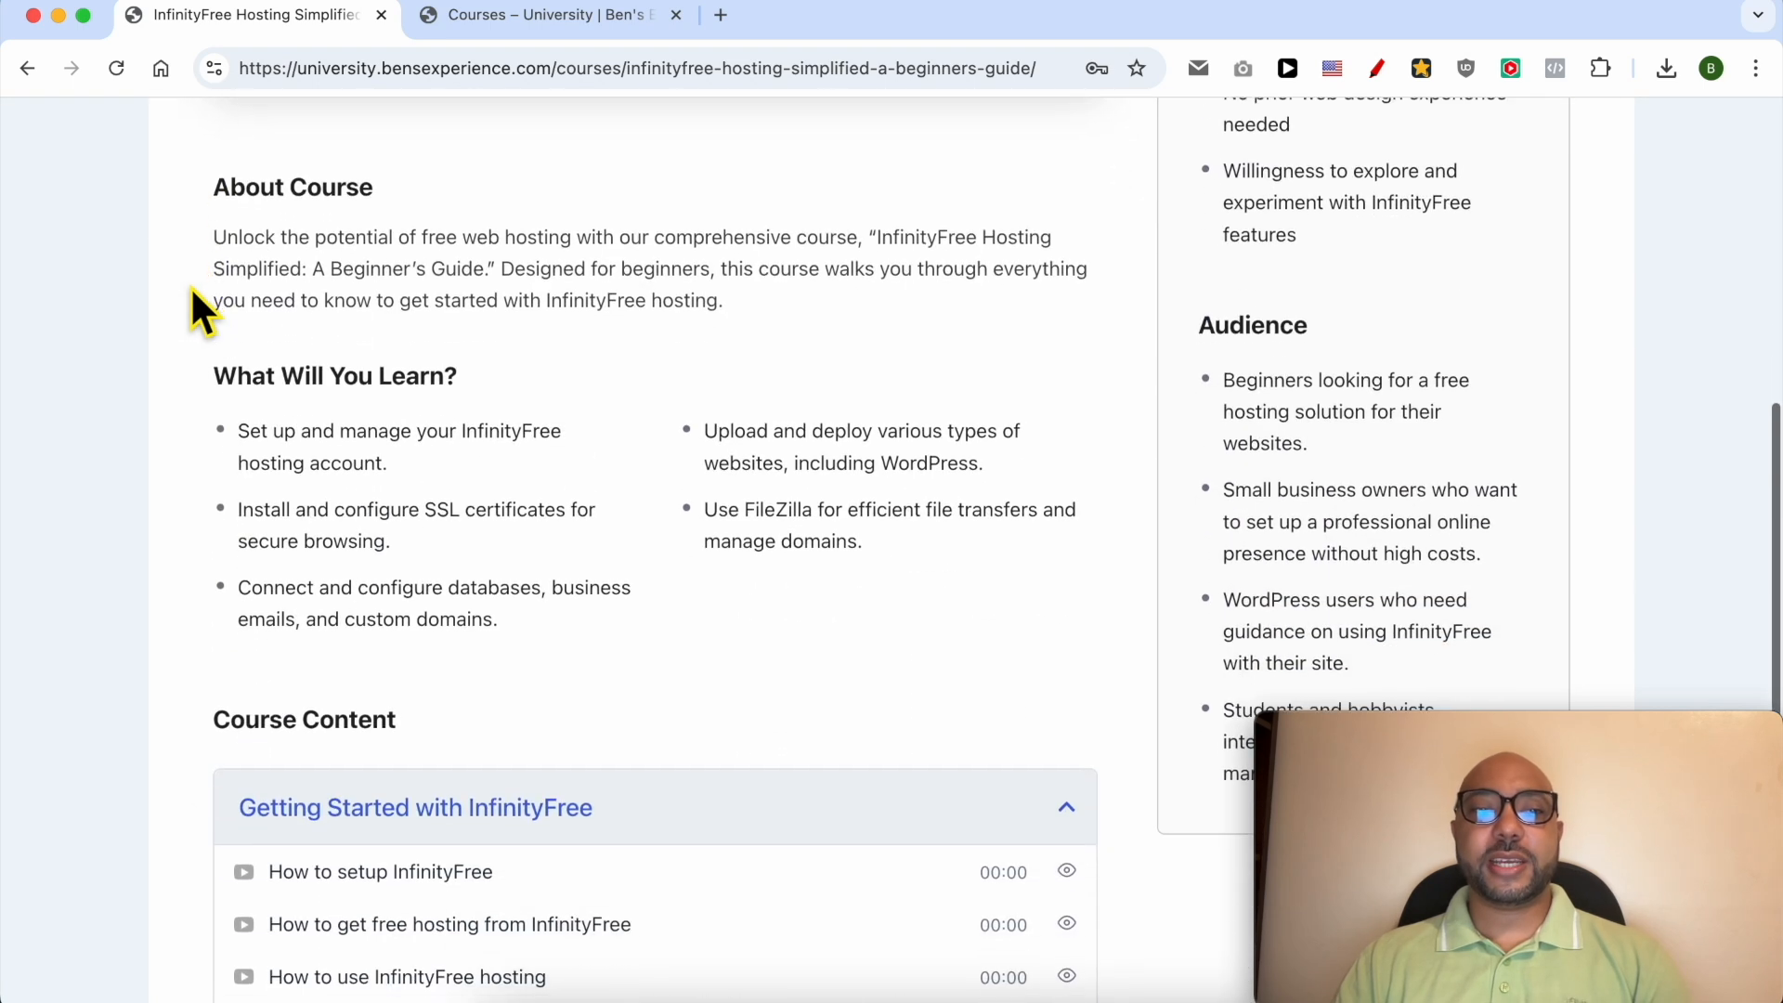
scroll("down", 3)
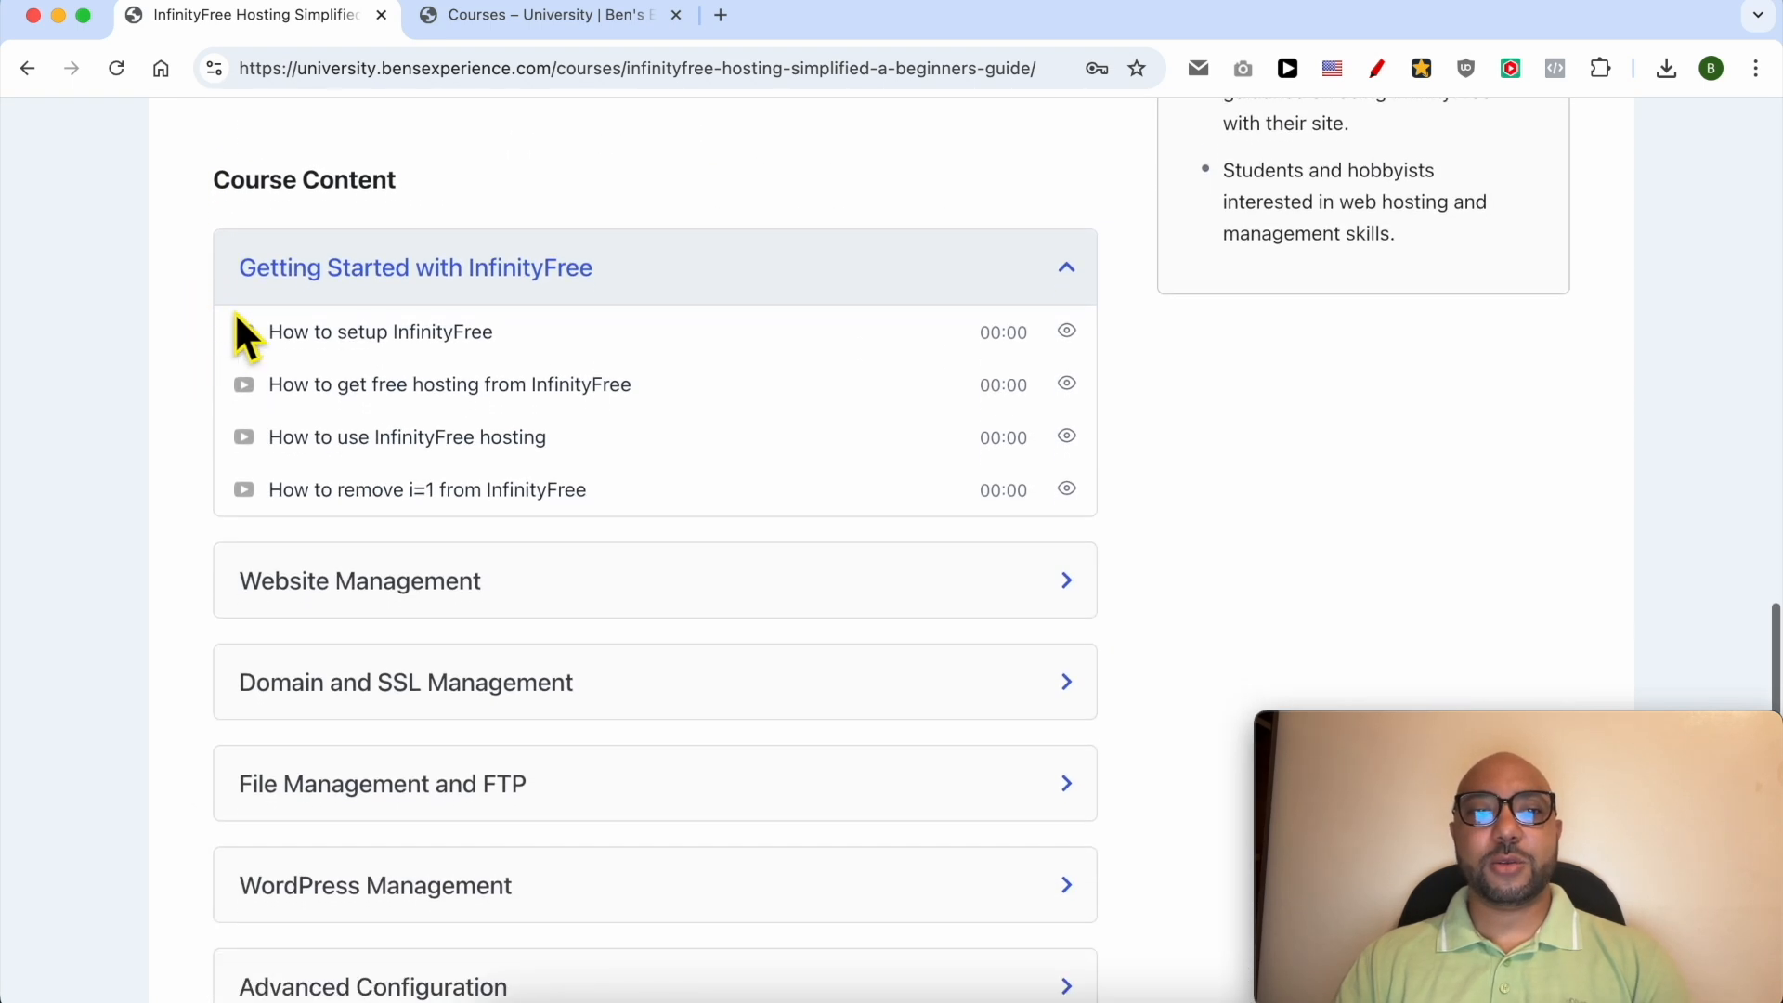
scroll("down", 3)
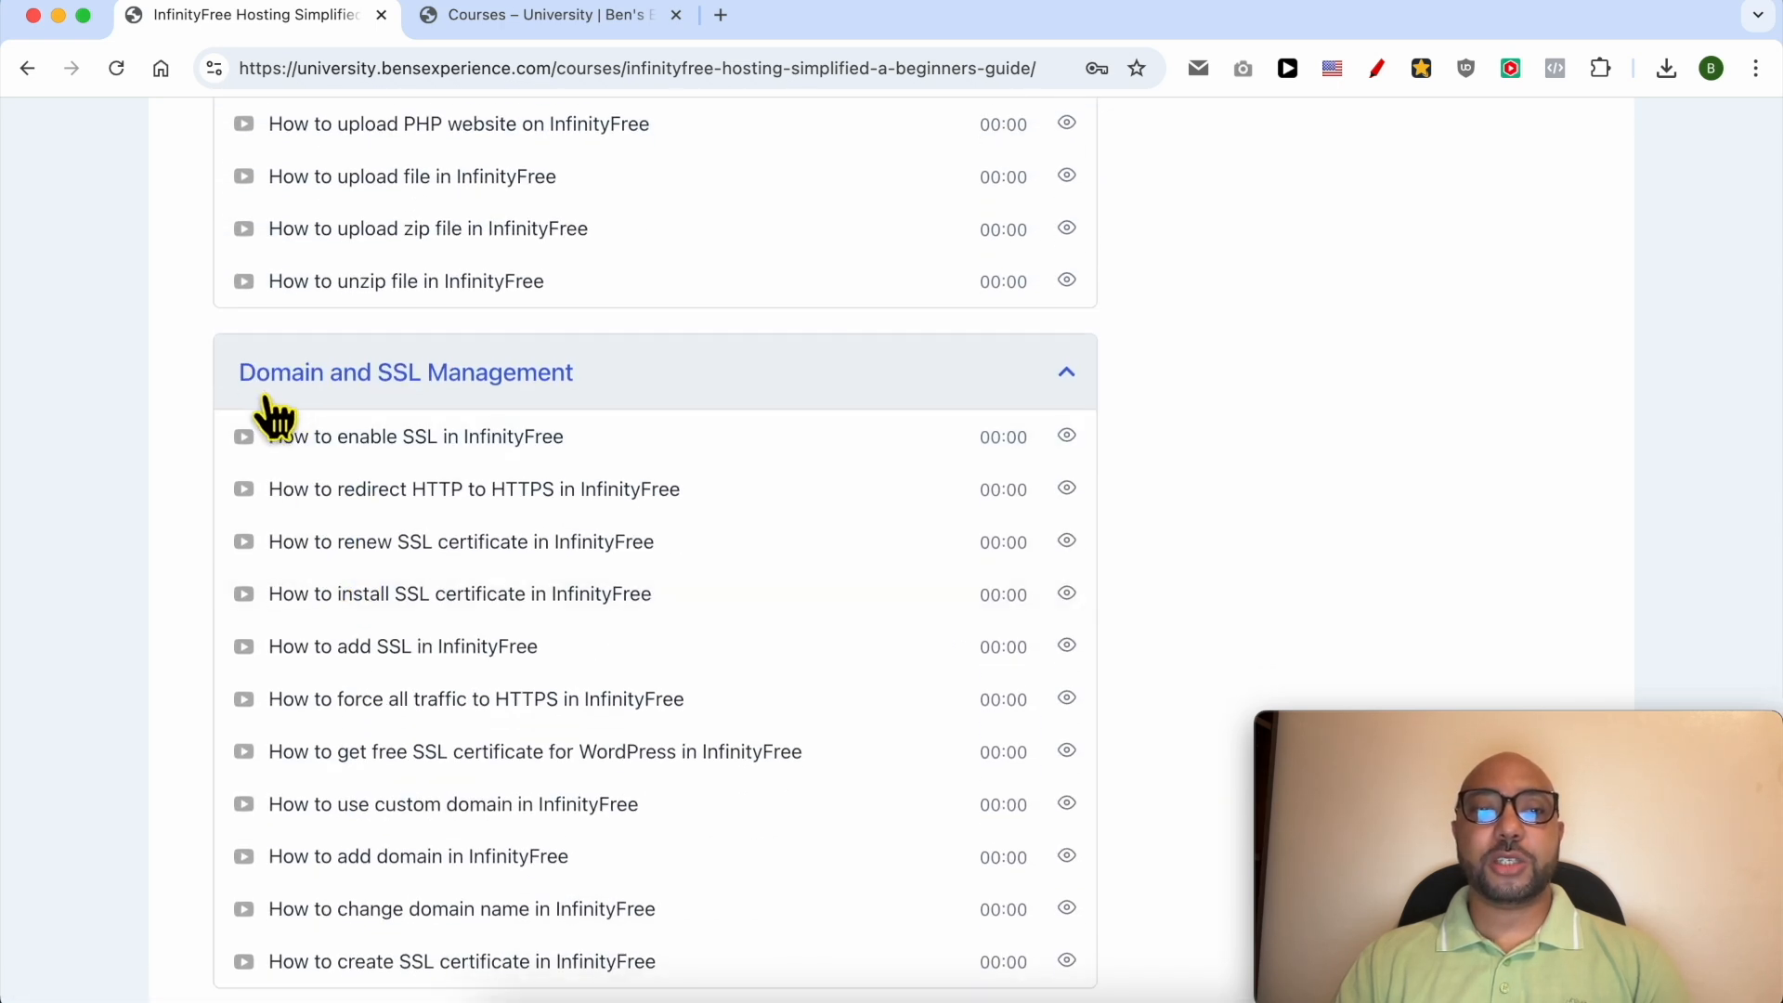
scroll("down", 3)
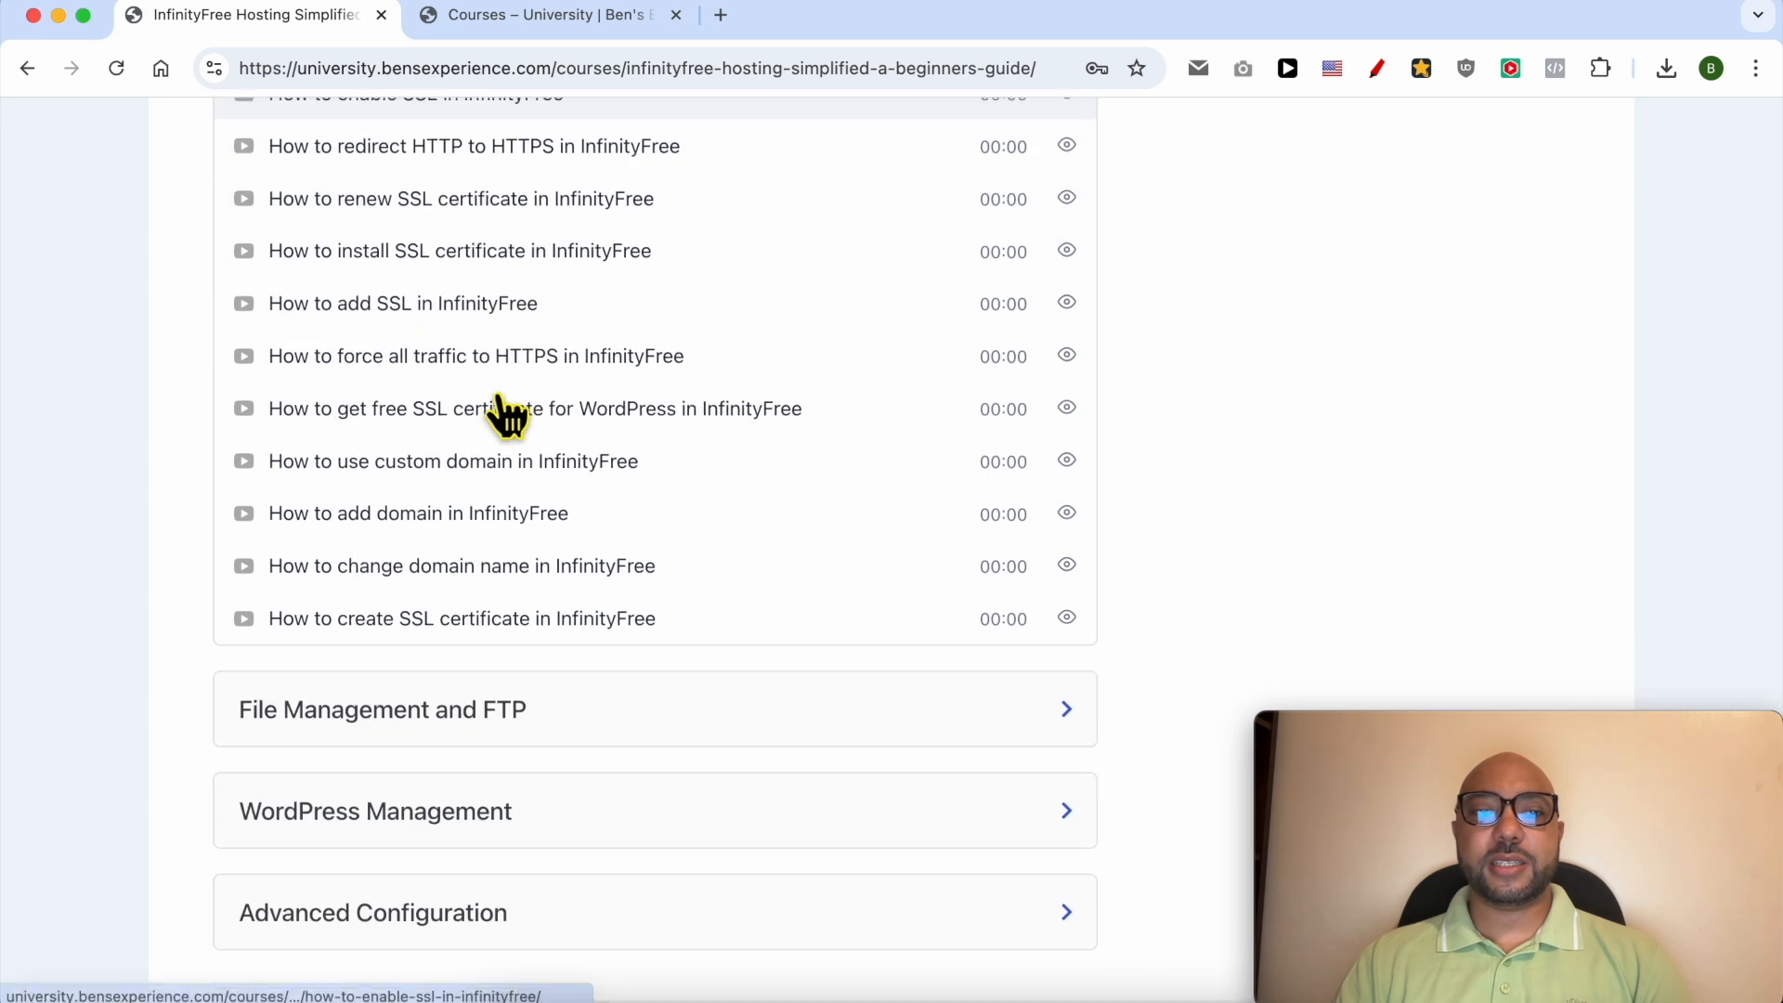
- Expand the File Management and FTP lesson sections, then go to the courses catalogue
left_click(382, 709)
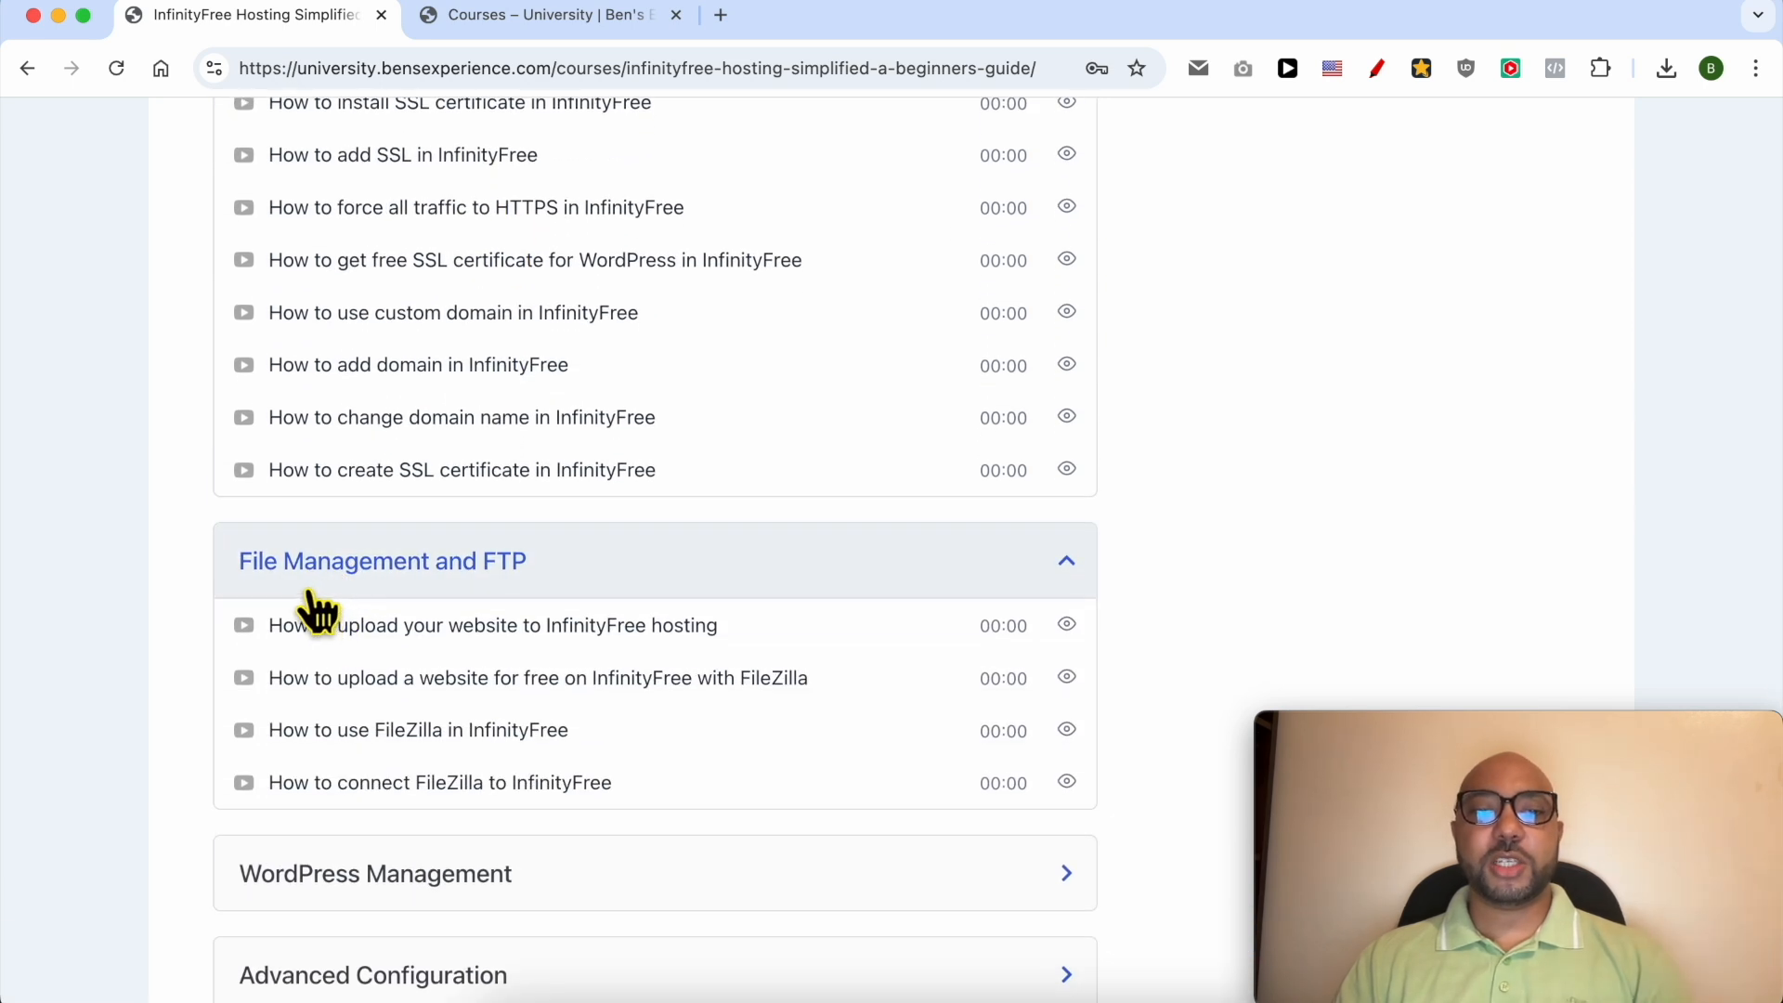
left_click(374, 873)
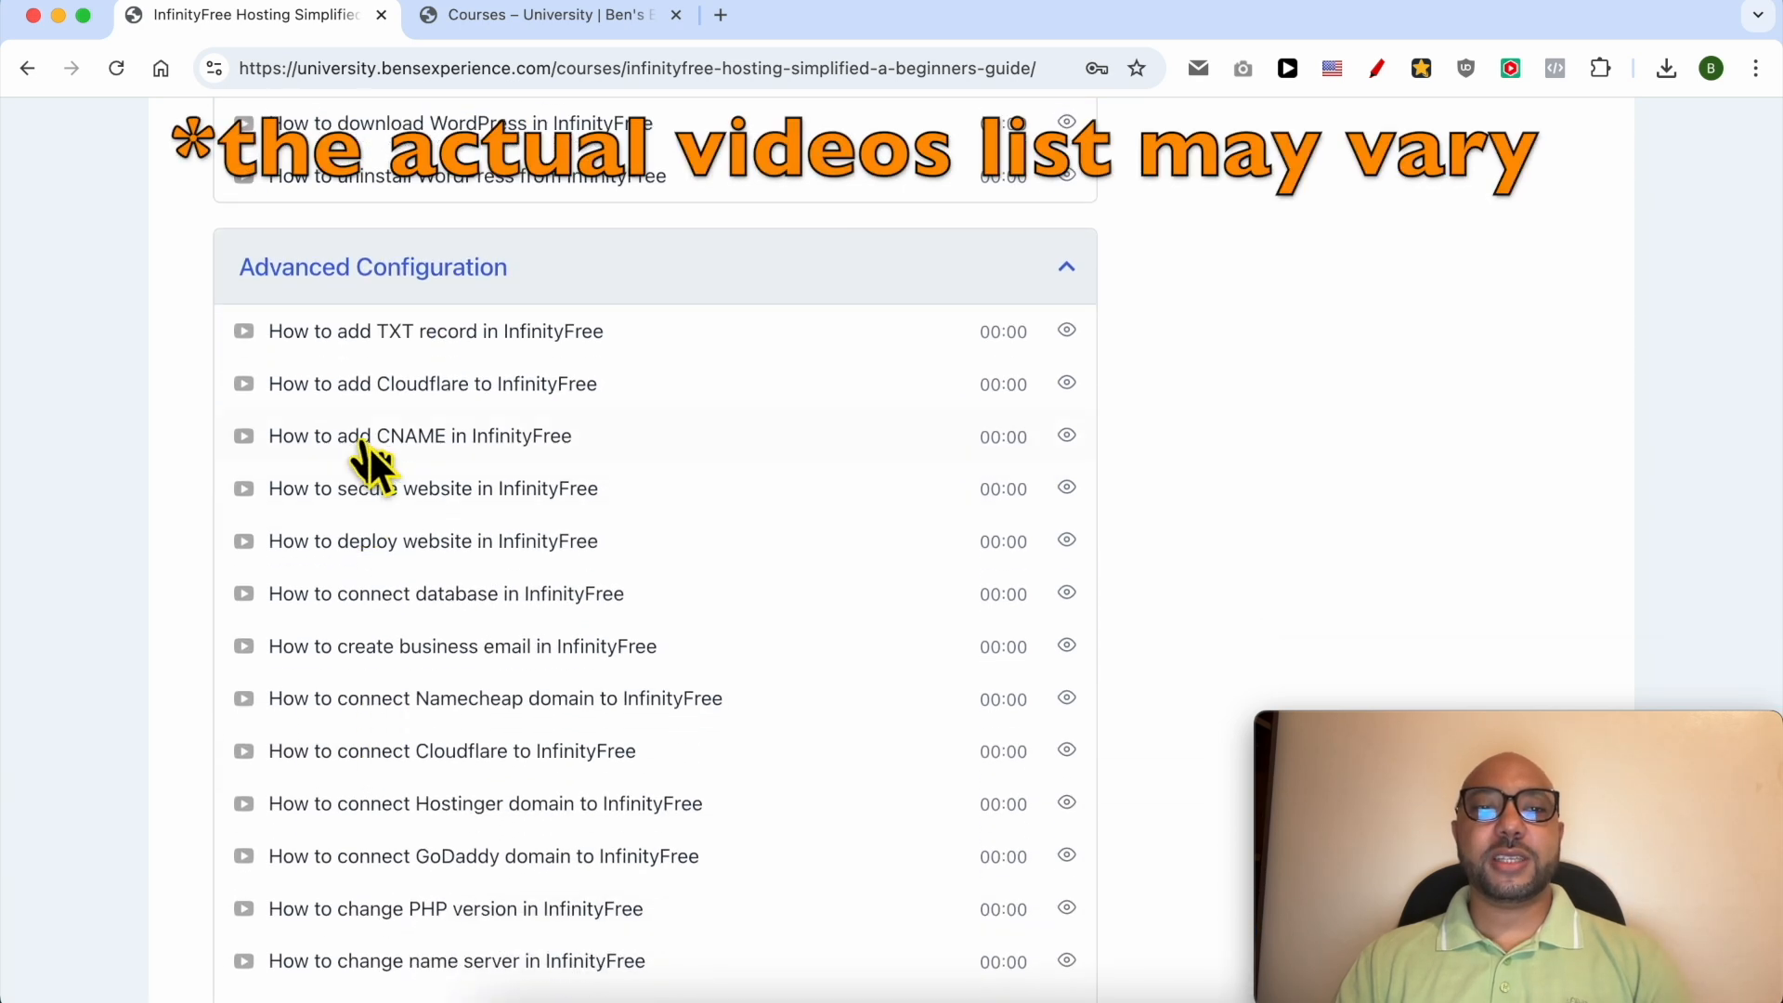
scroll("down", 3)
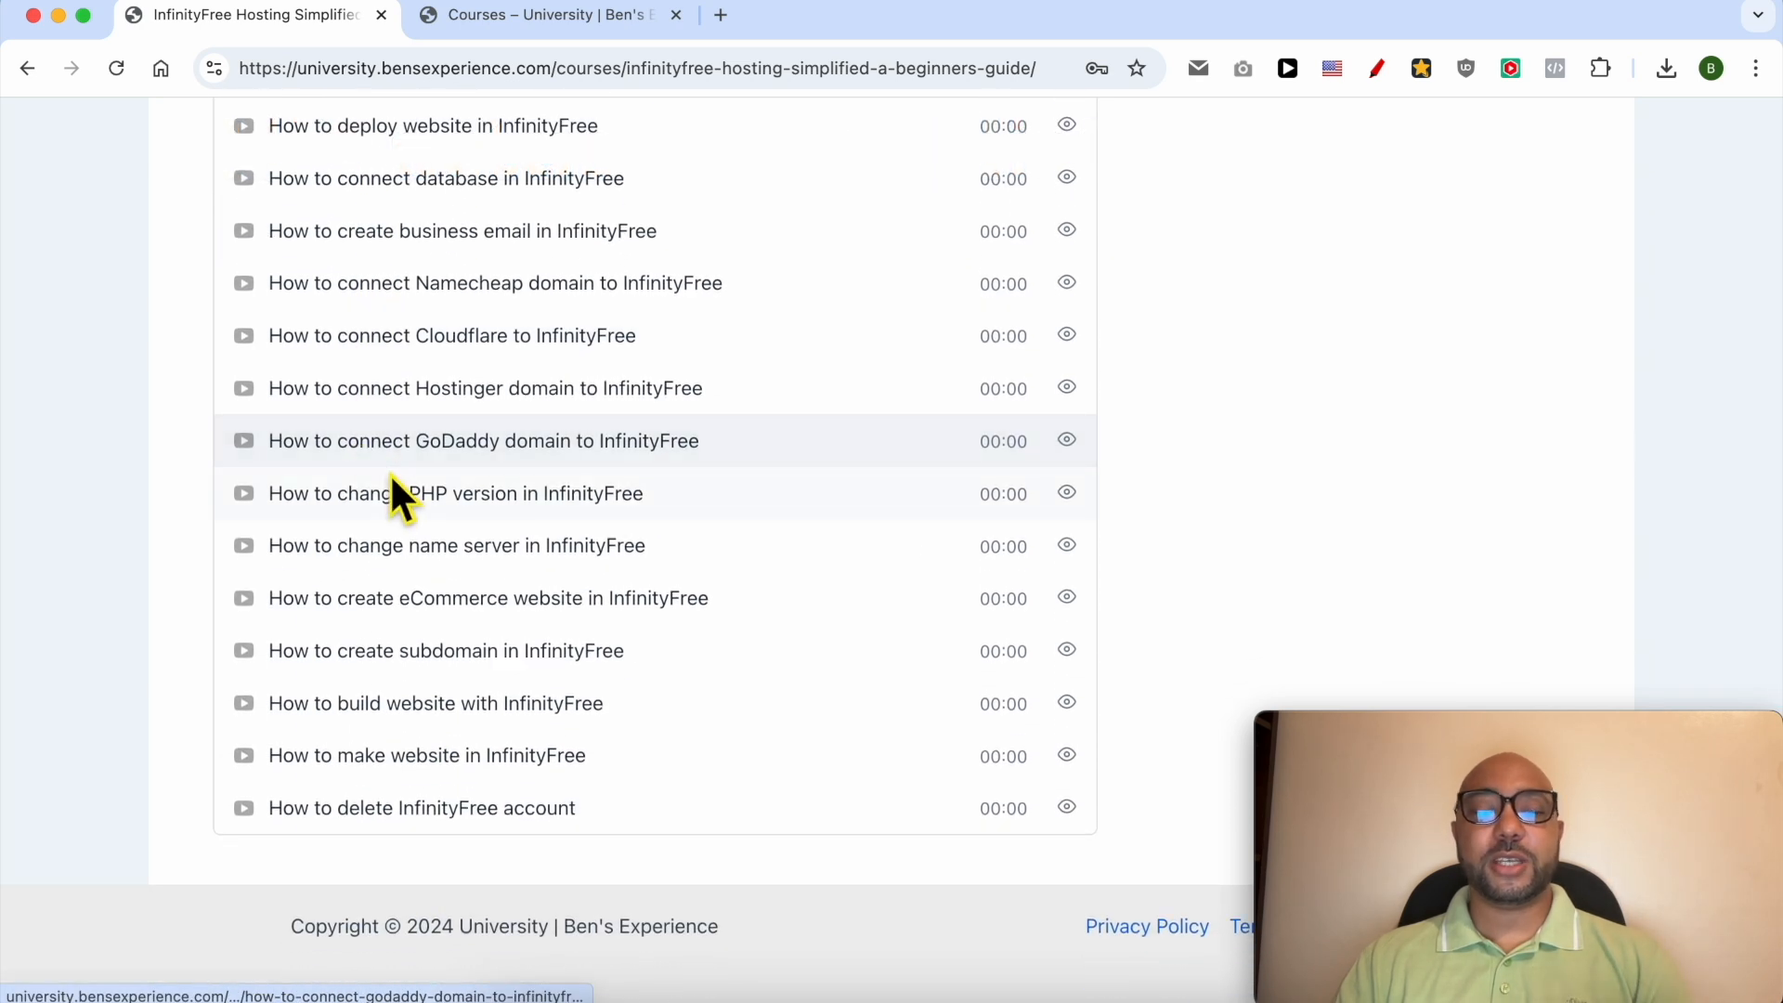
left_click(547, 15)
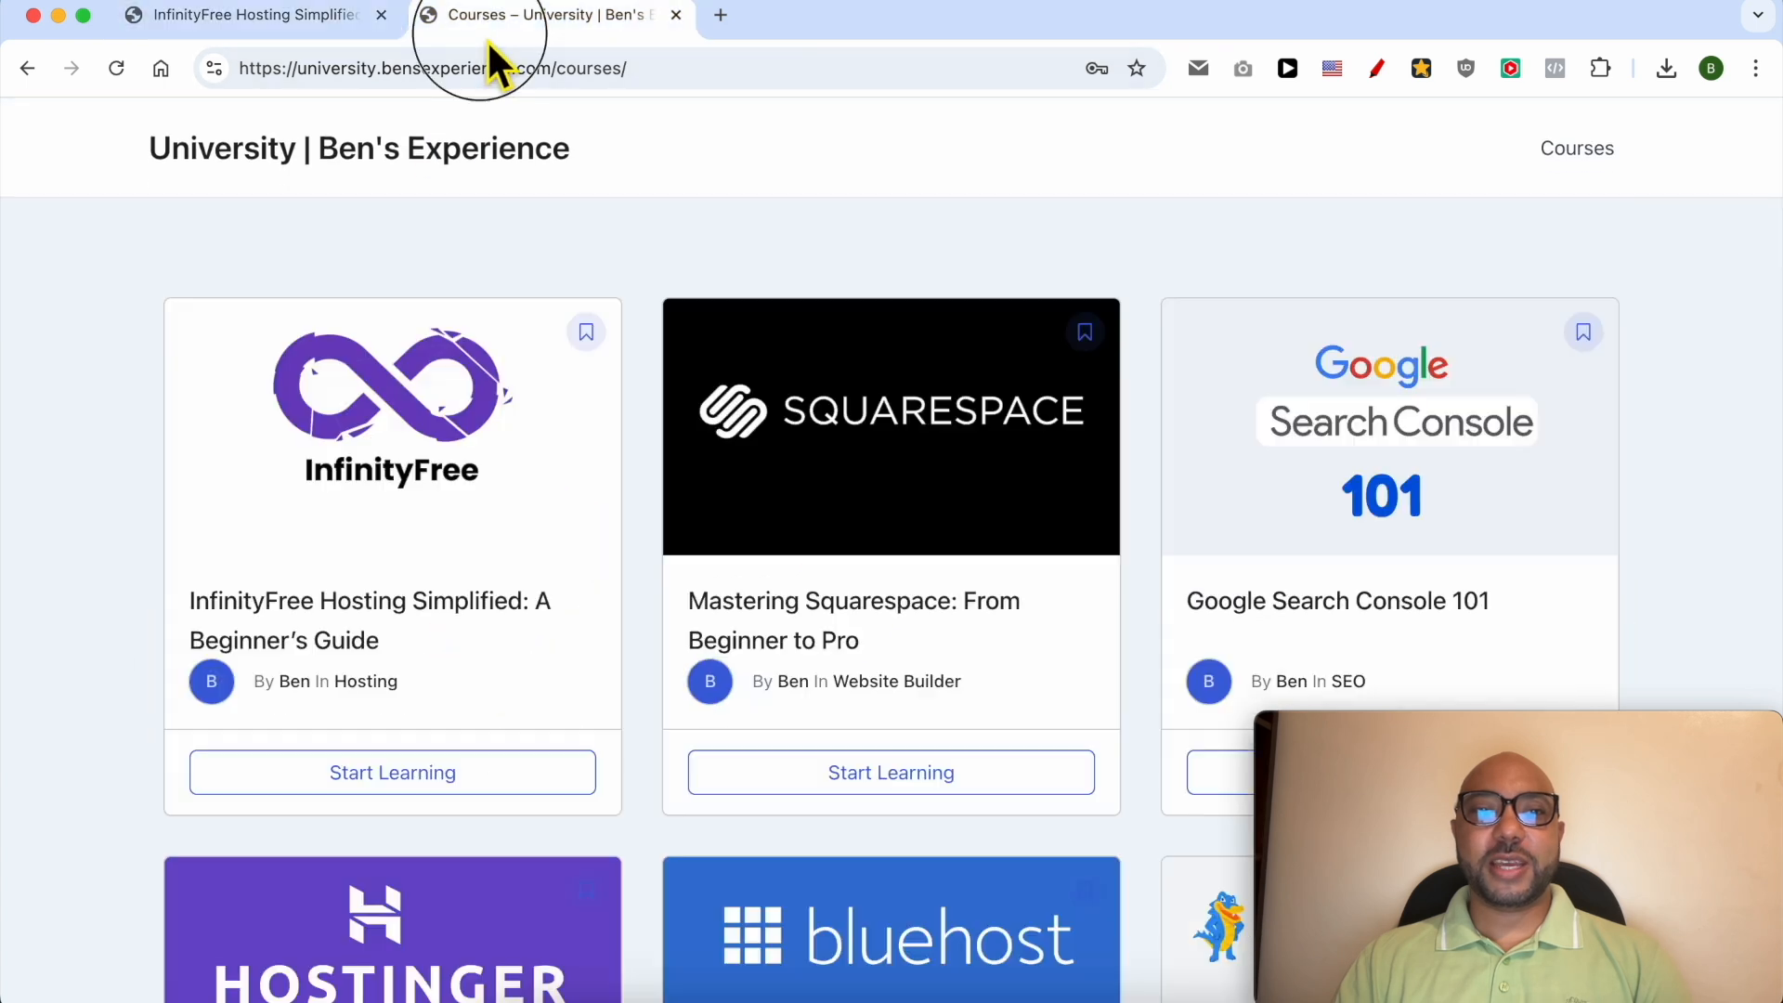
scroll("down", 3)
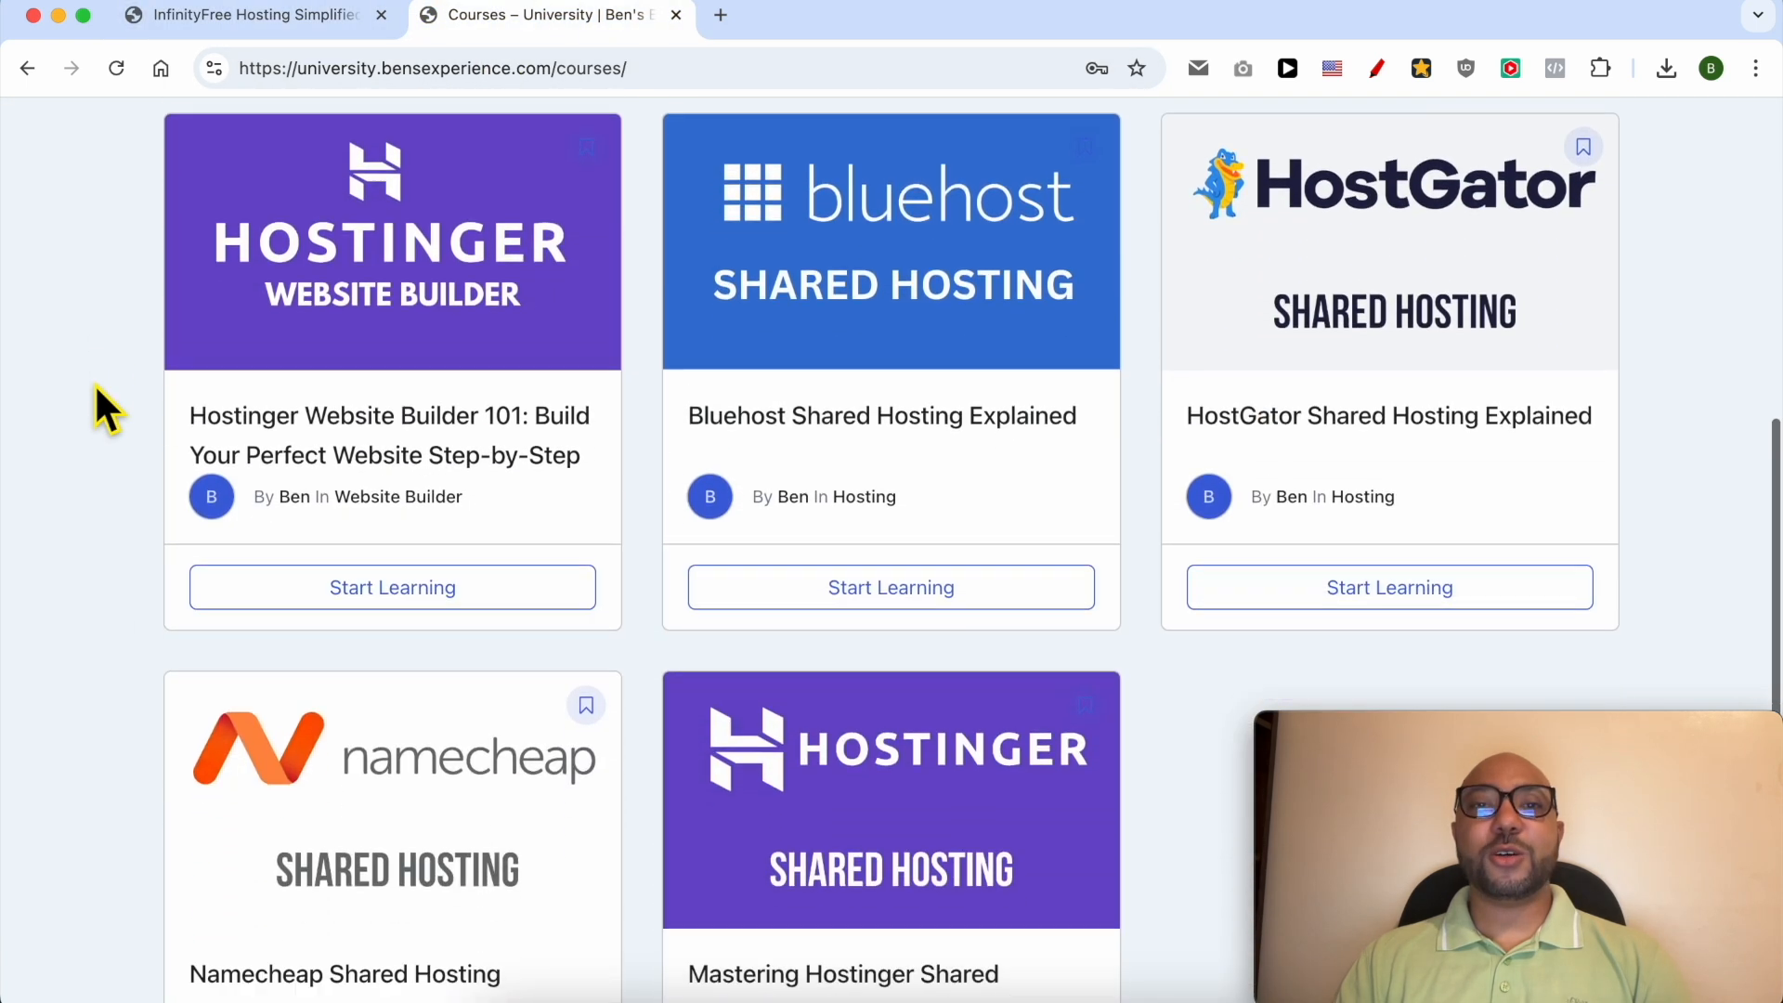
scroll("down", 3)
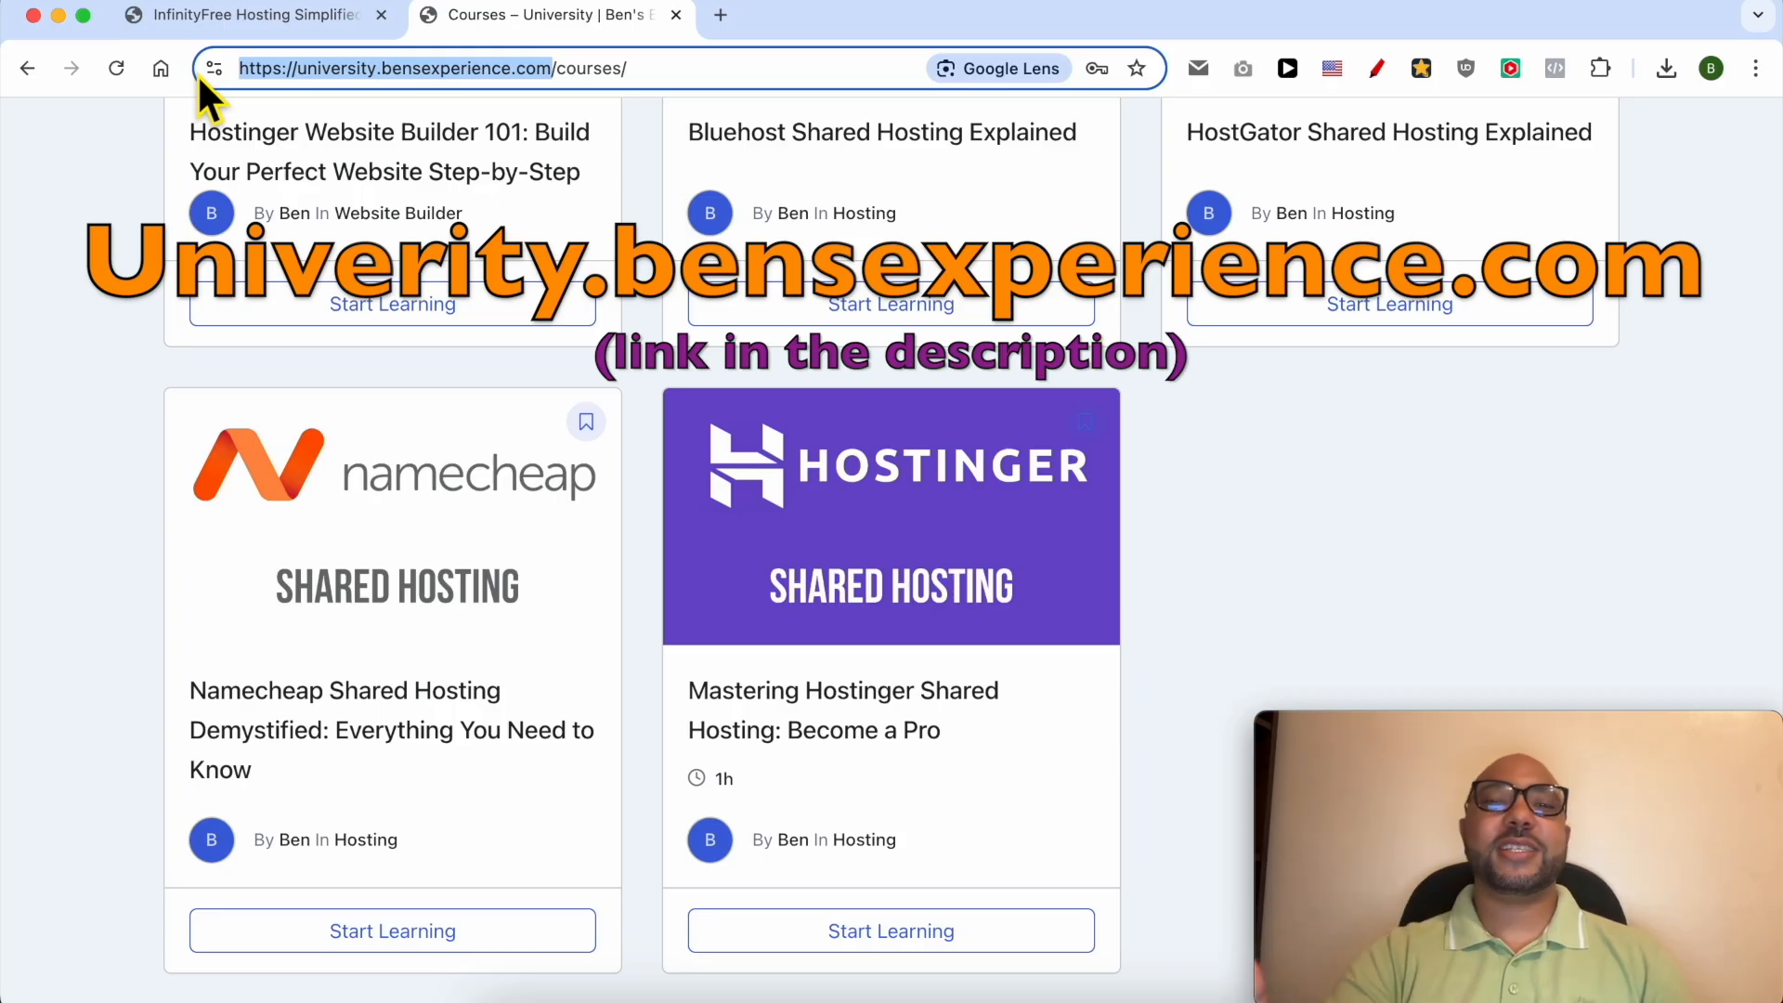
left_click(841, 15)
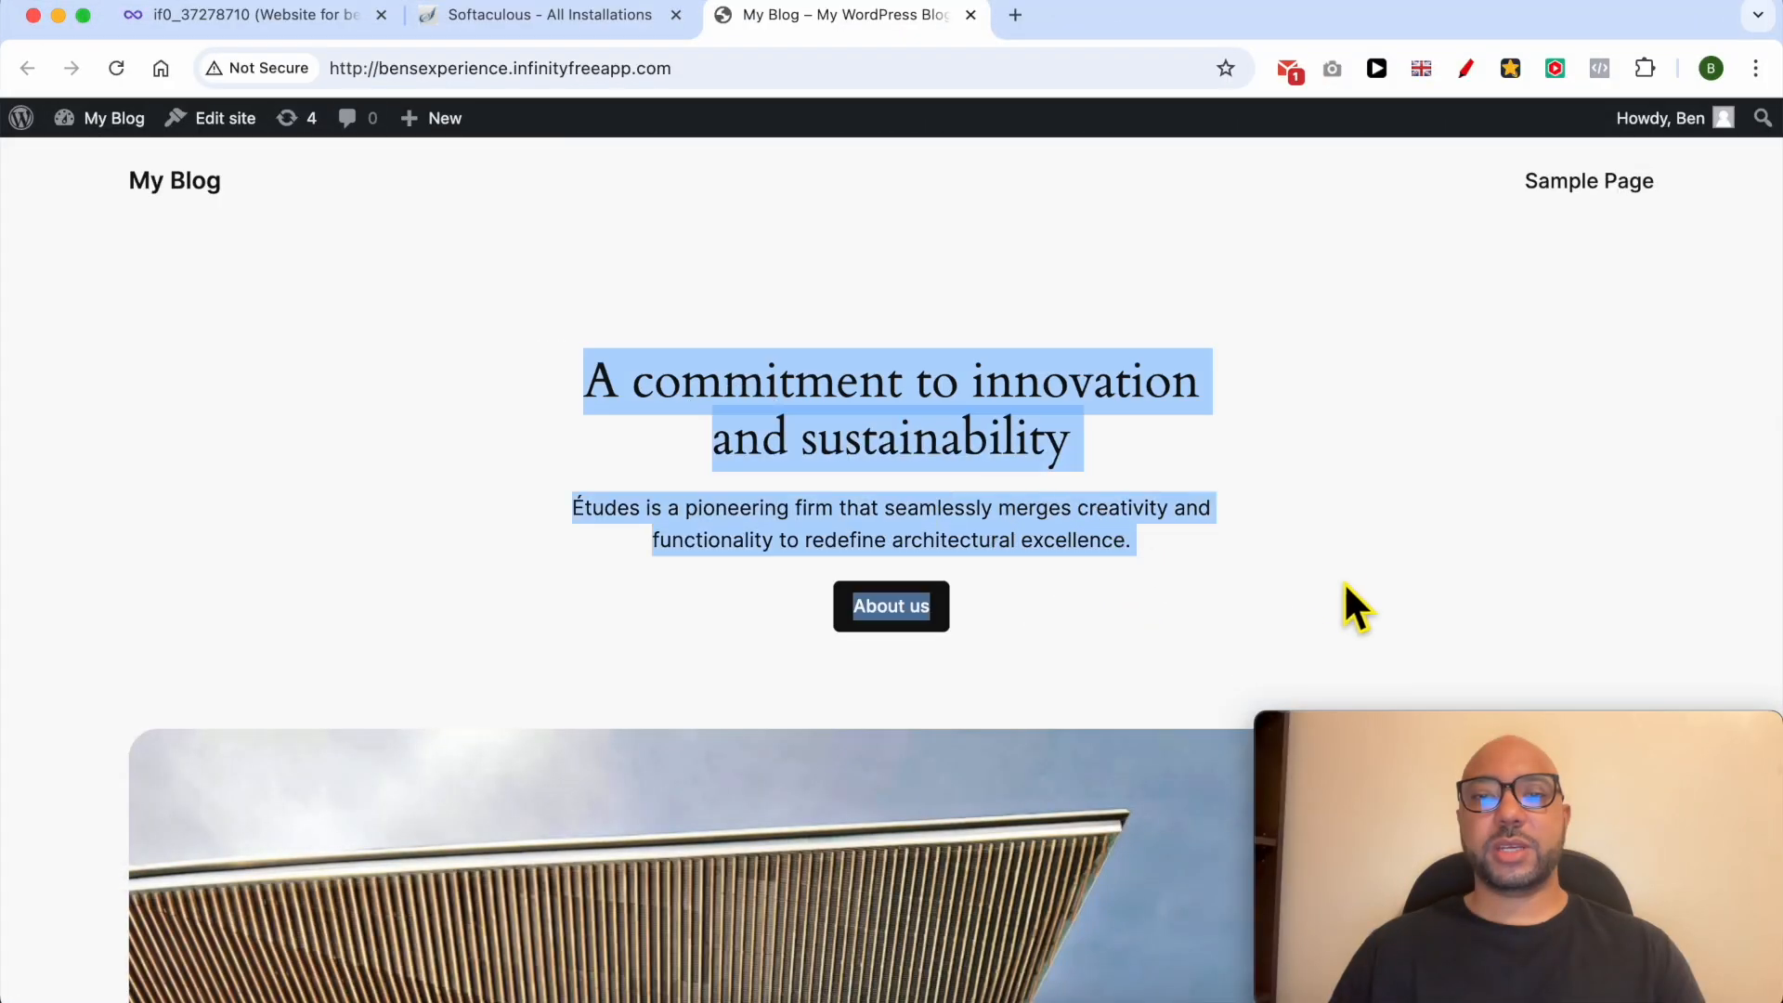
- Log into WordPress admin for bensexperience.infinityfreeapp.com from the installations list
left_click(535, 15)
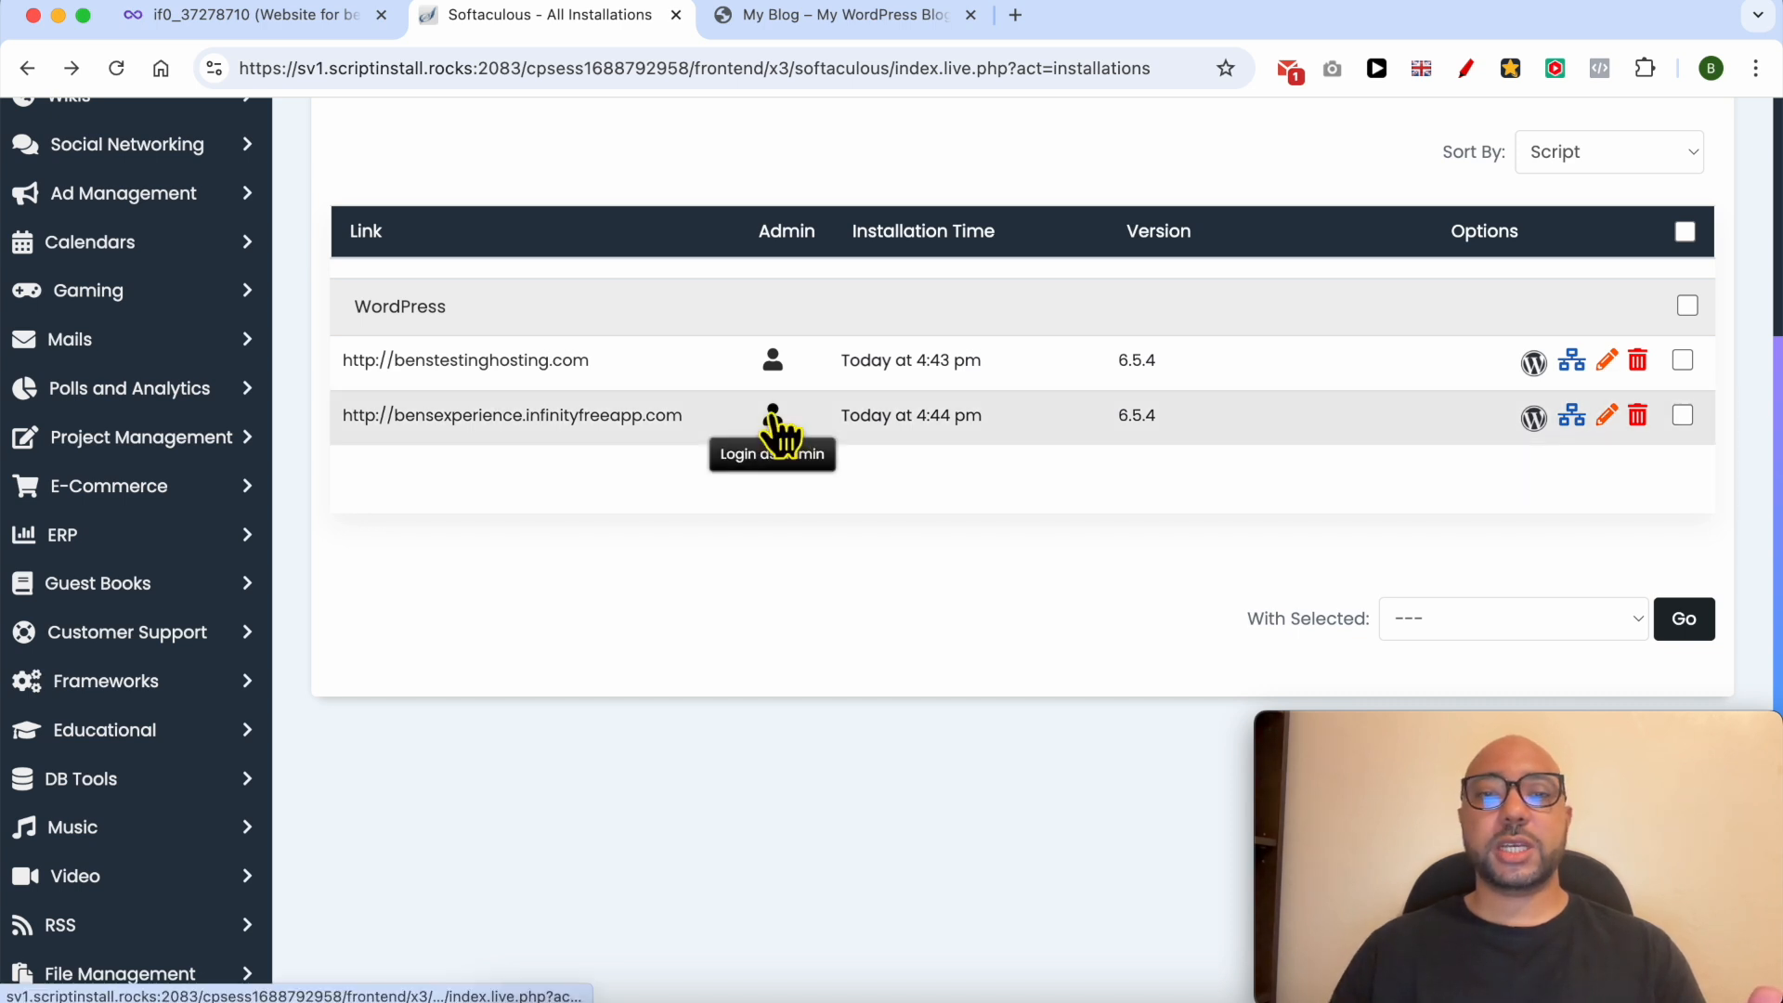
left_click(771, 415)
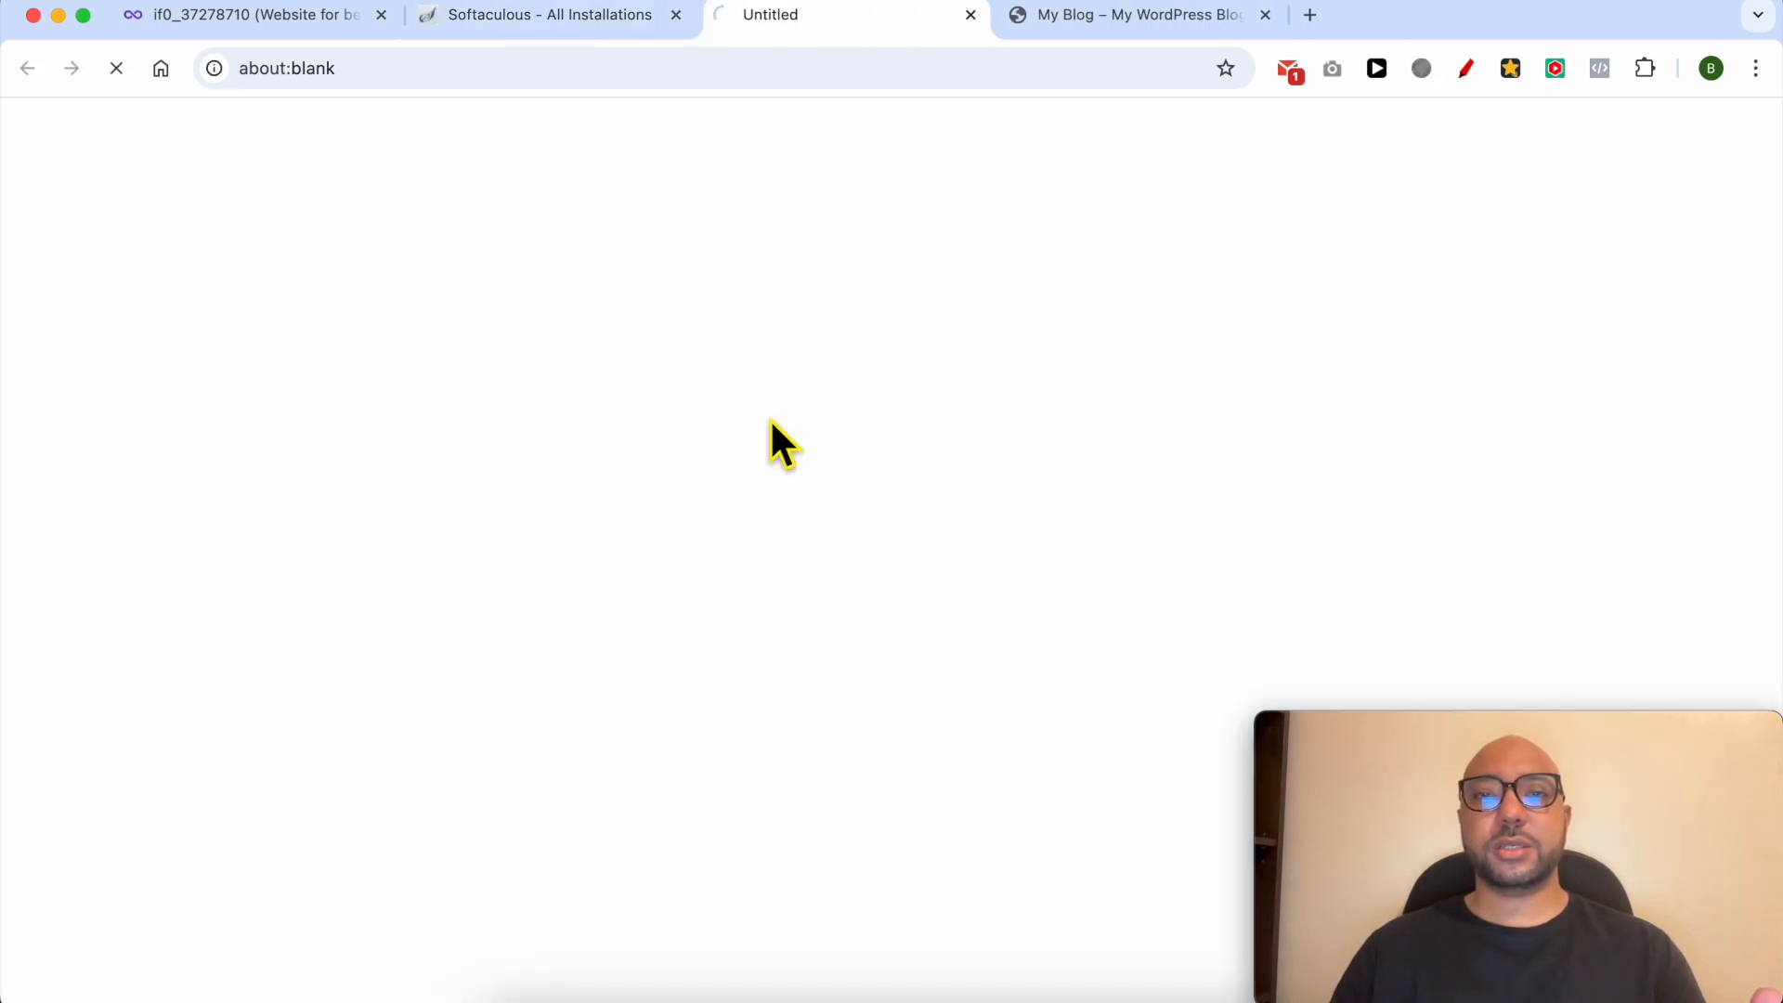